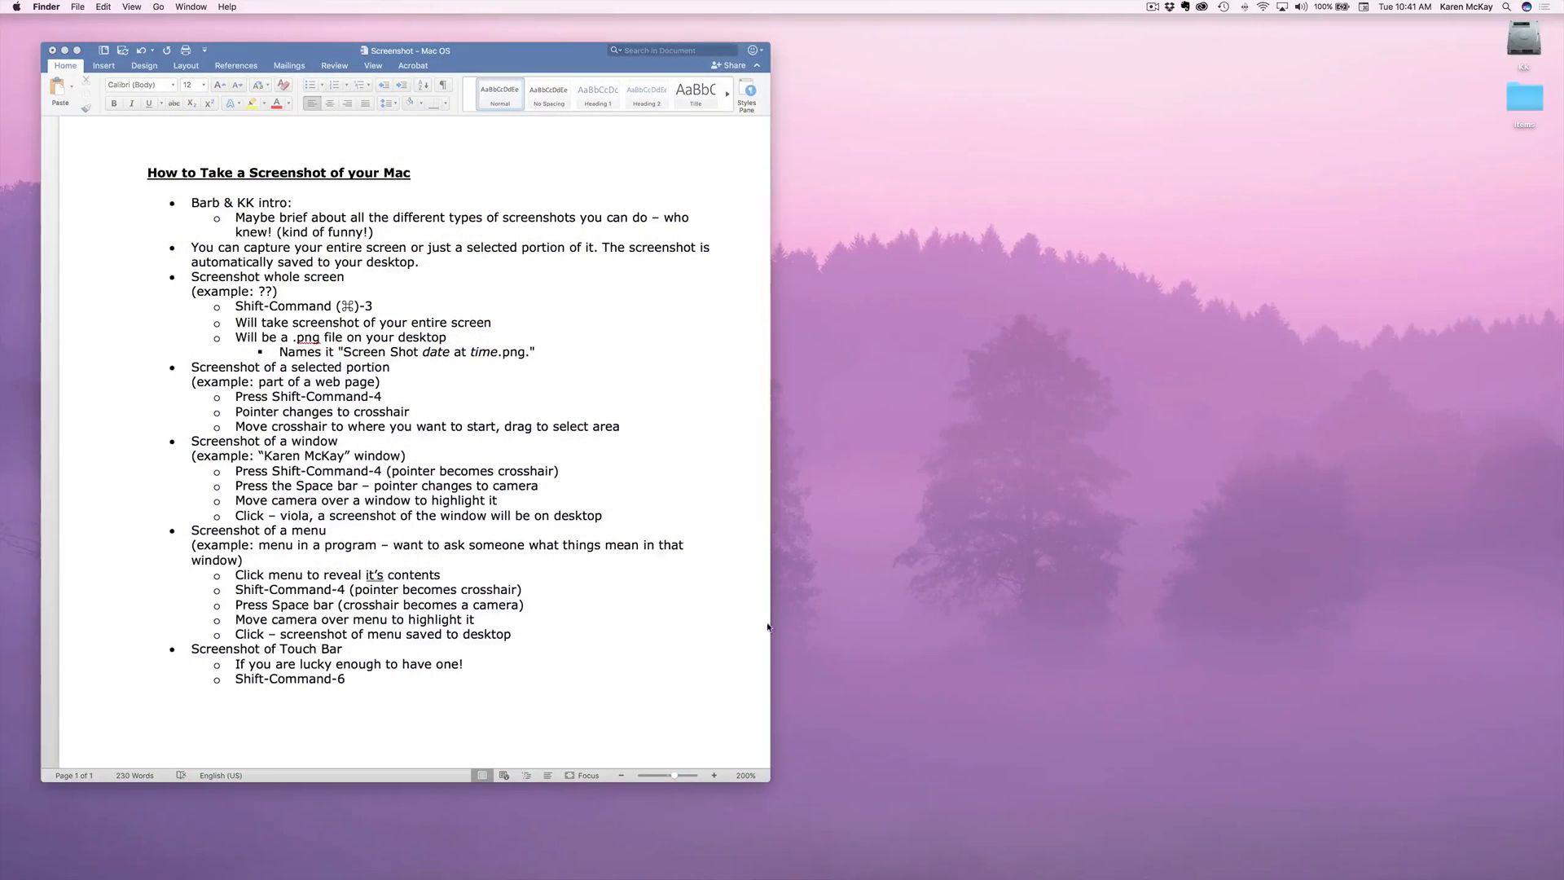
pyautogui.moveTo(850, 622)
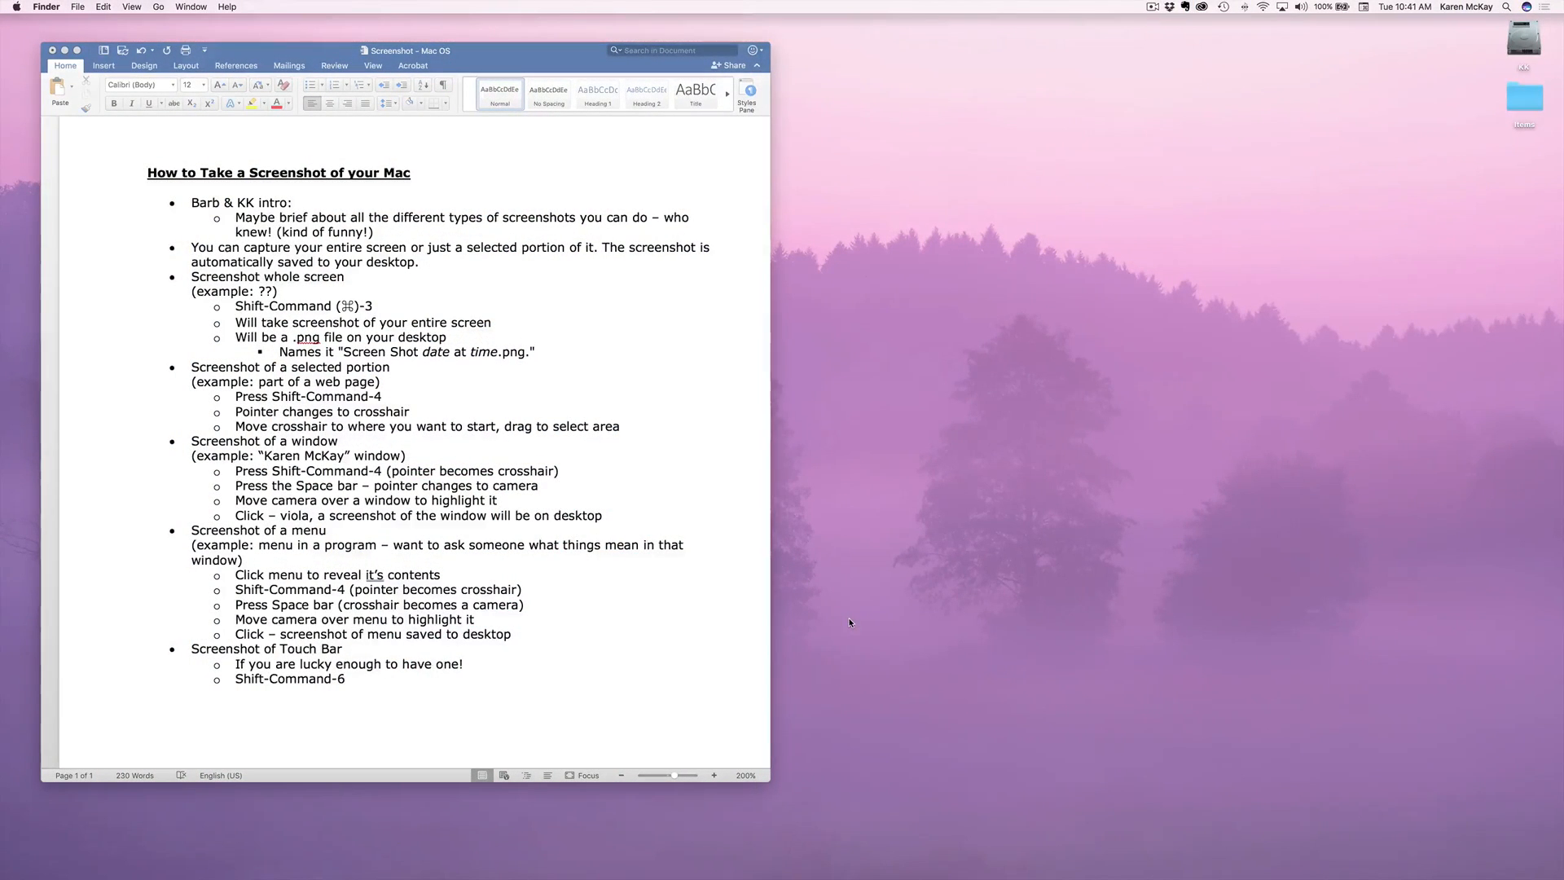
pyautogui.moveTo(675, 612)
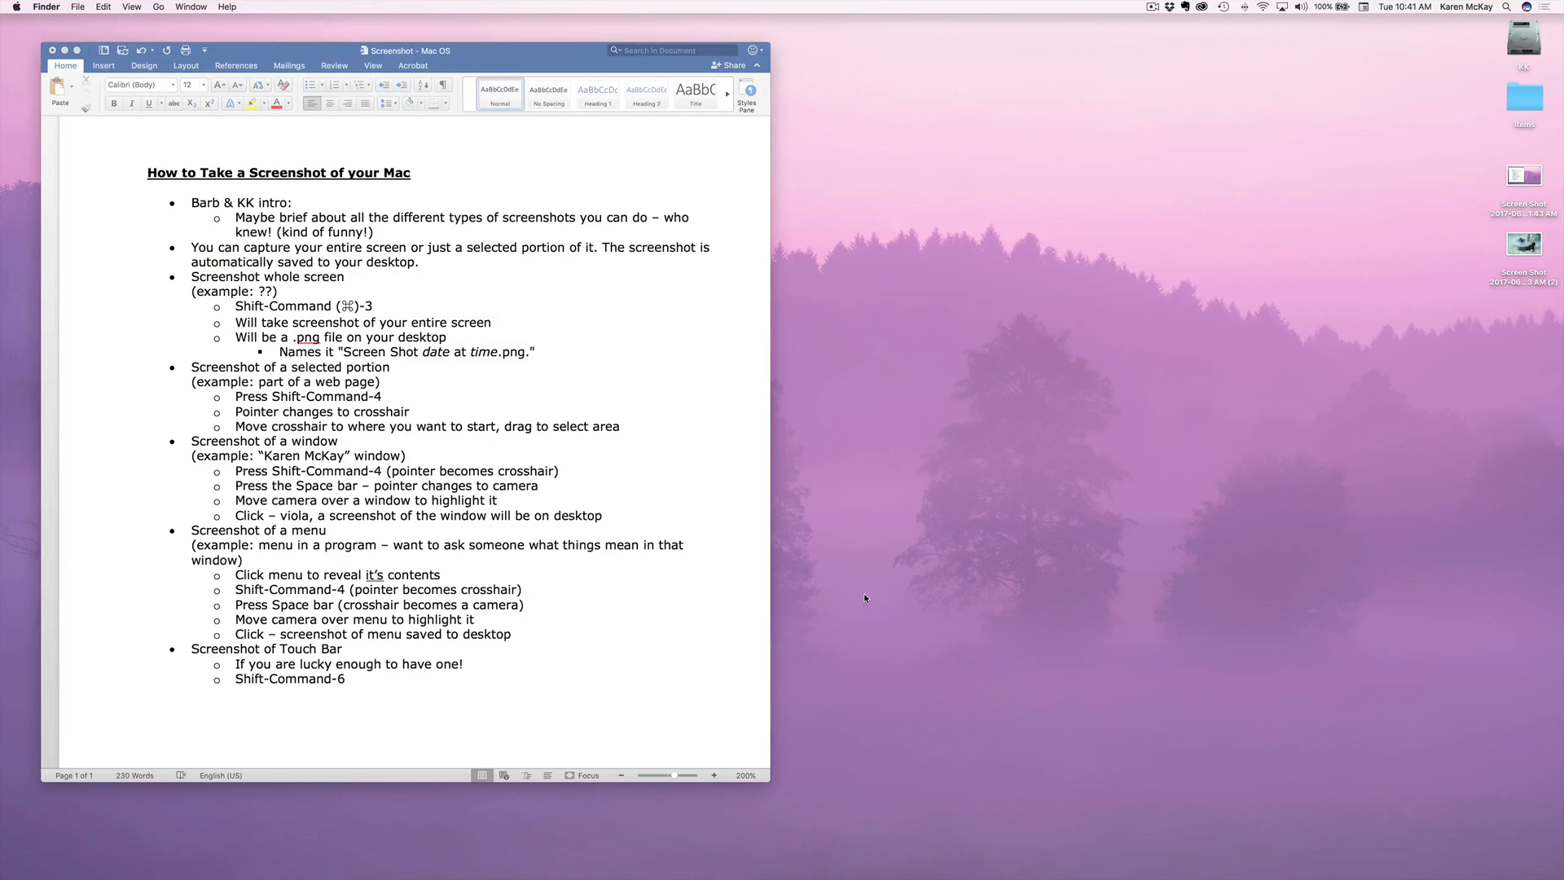
pyautogui.moveTo(709, 367)
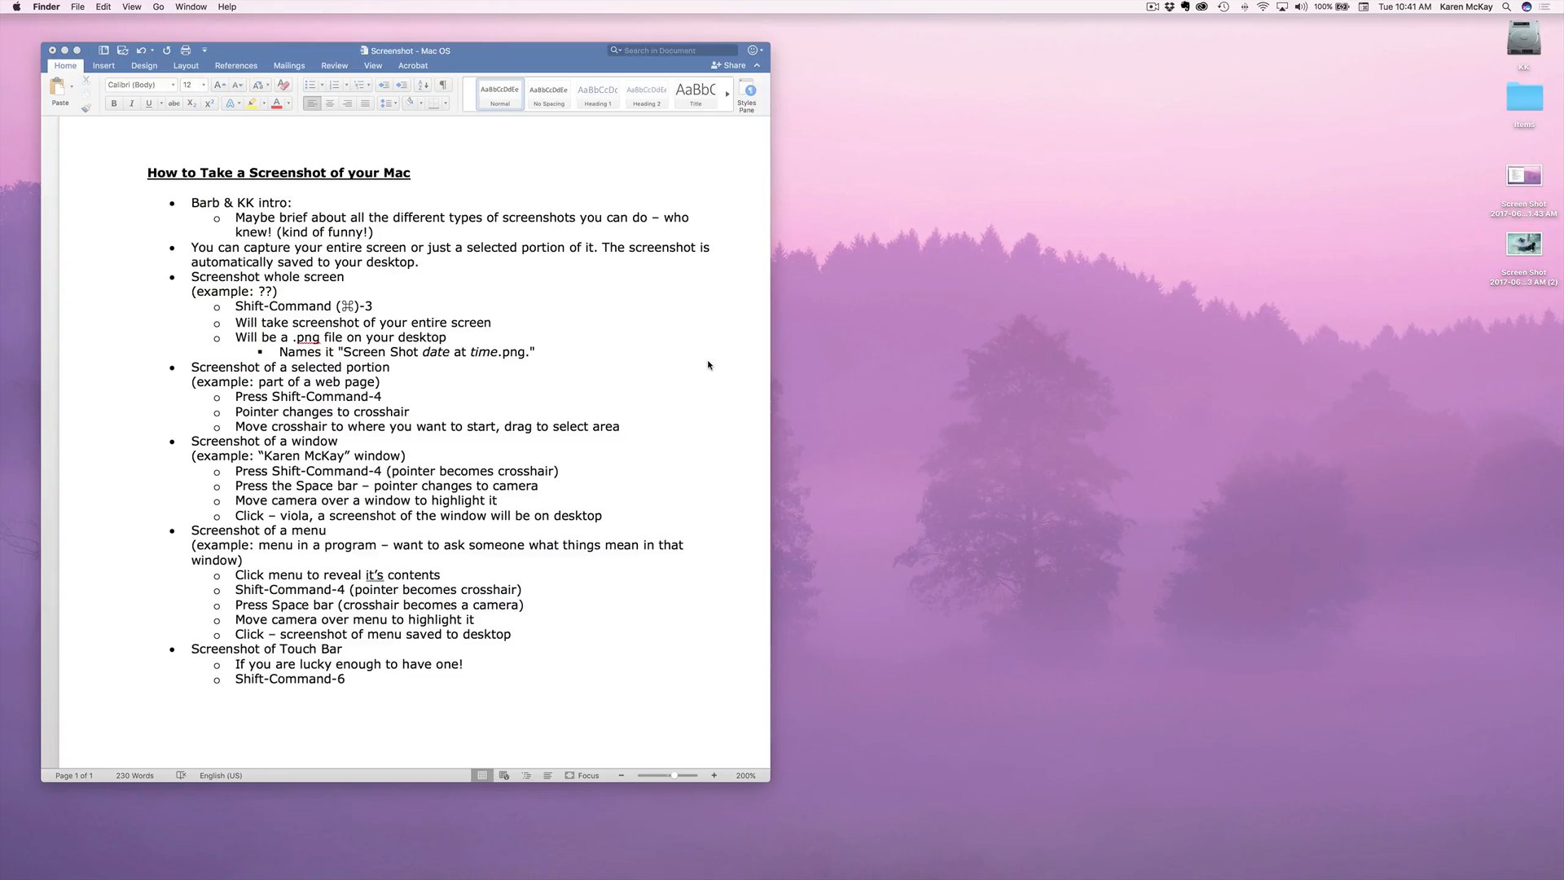
pyautogui.moveTo(1042, 351)
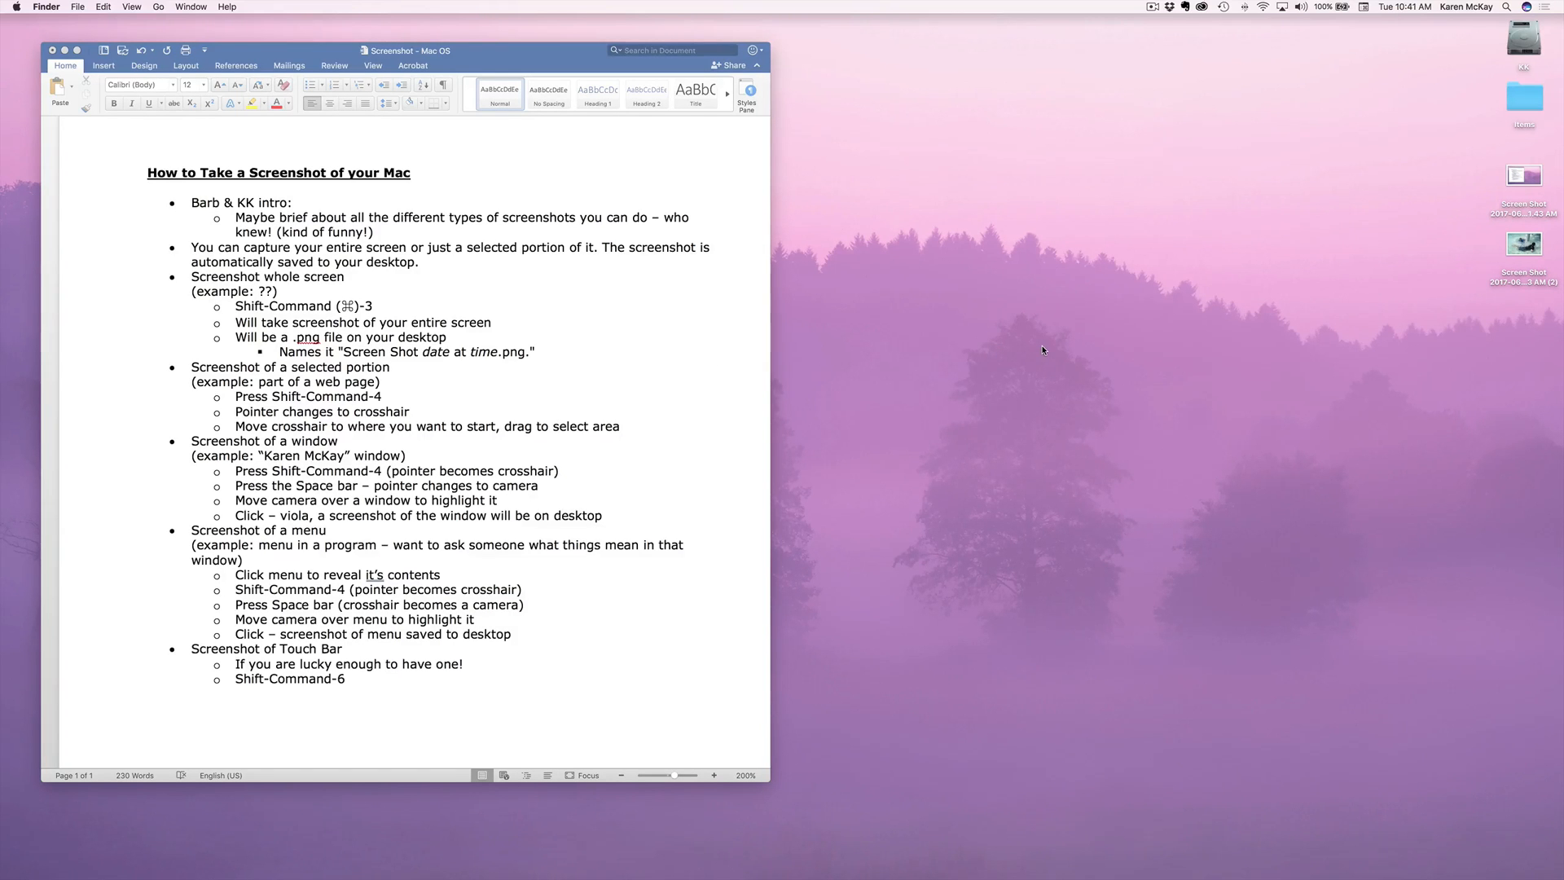
pyautogui.moveTo(1382, 272)
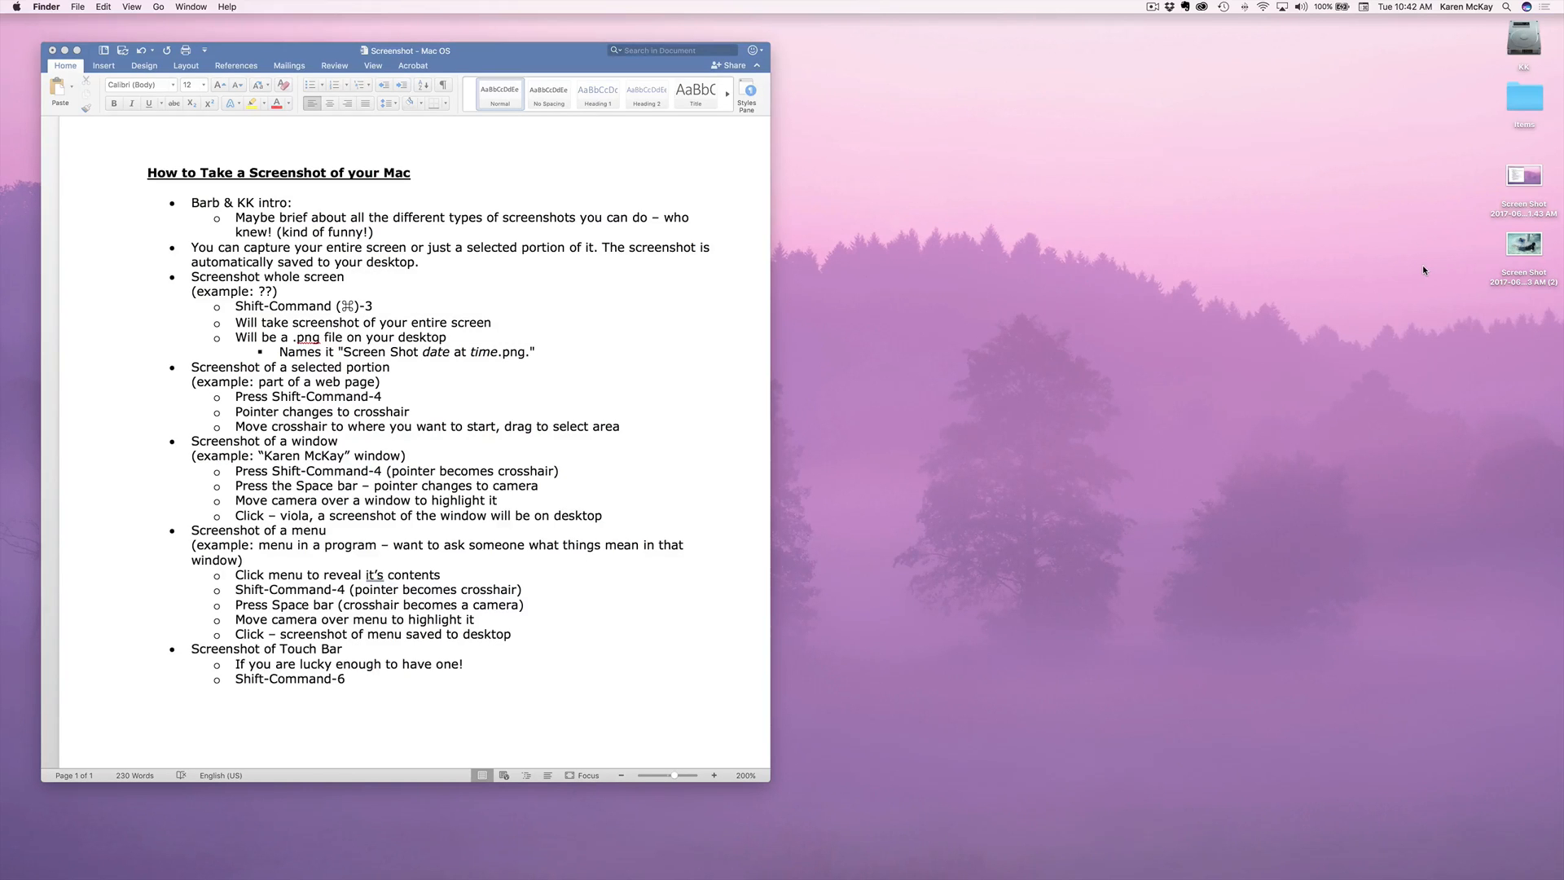
pyautogui.moveTo(1500, 311)
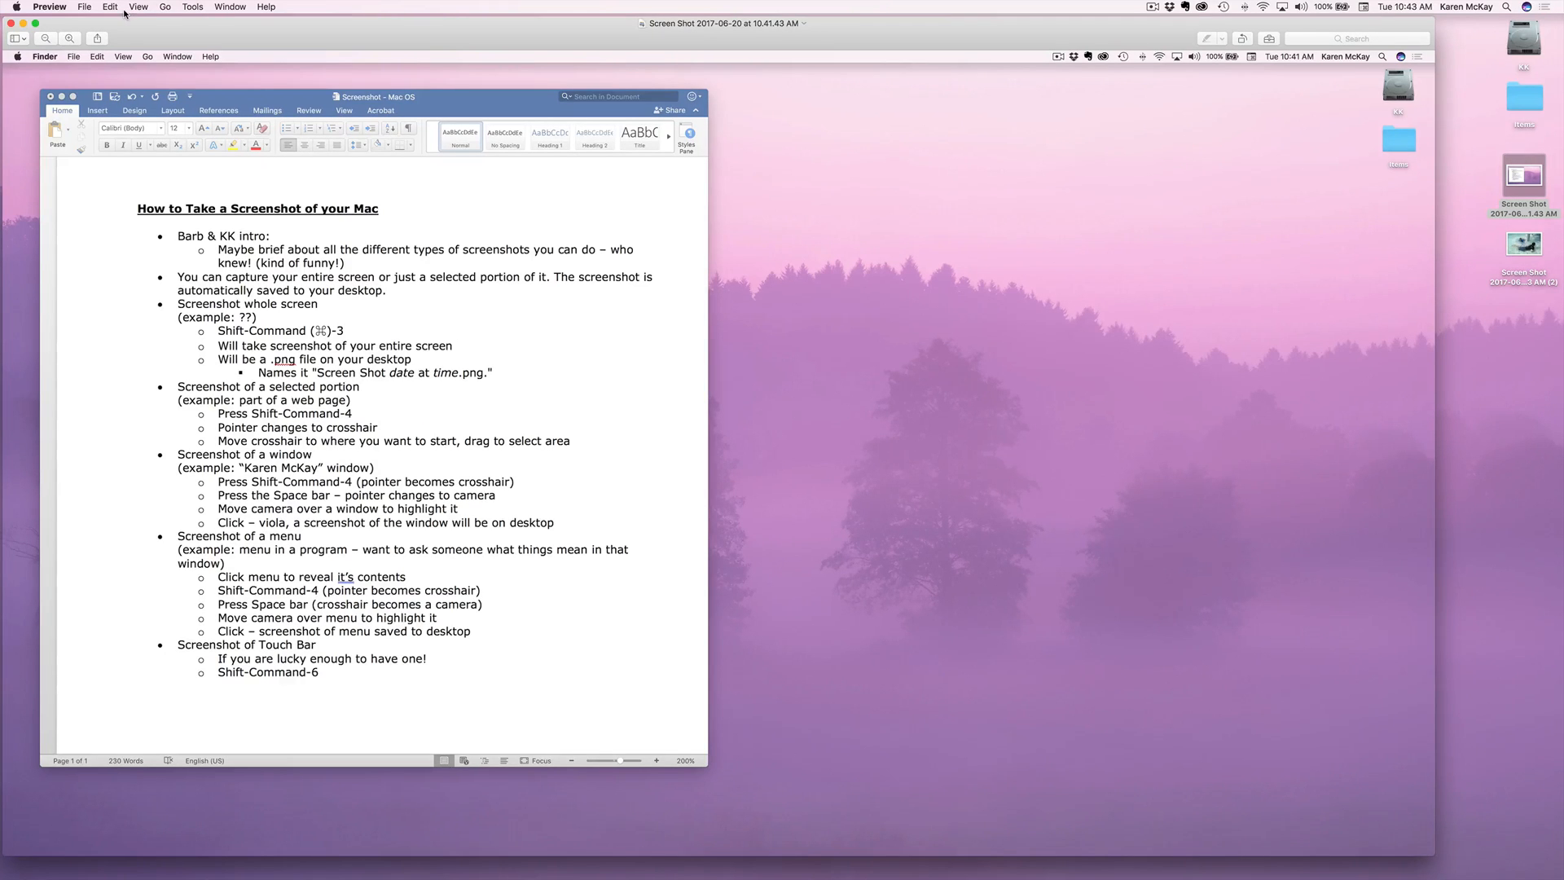
pyautogui.click(47, 6)
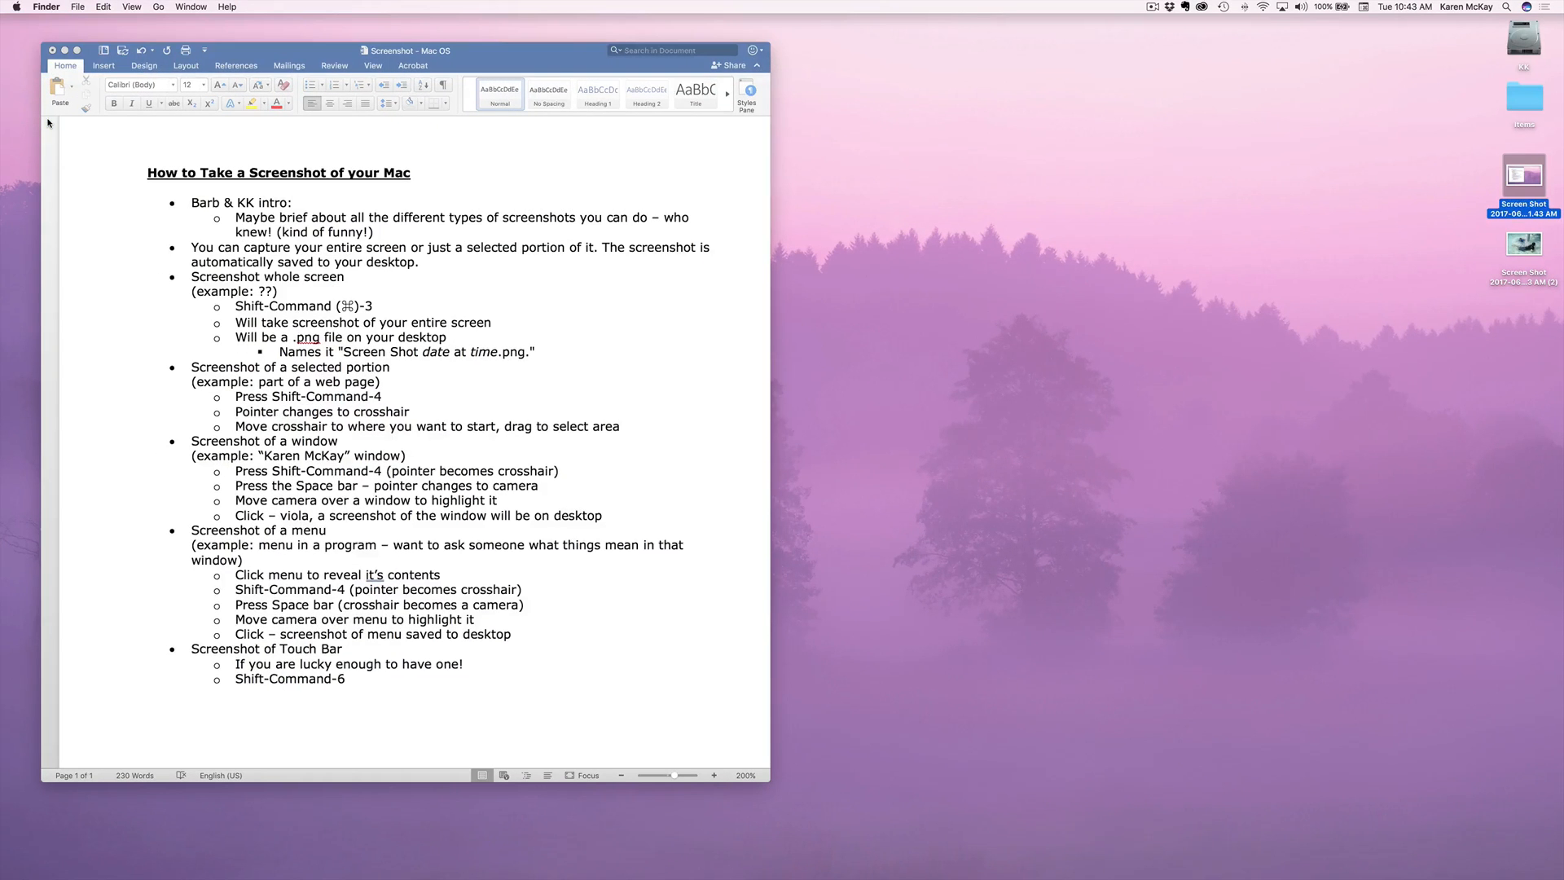
pyautogui.moveTo(681, 265)
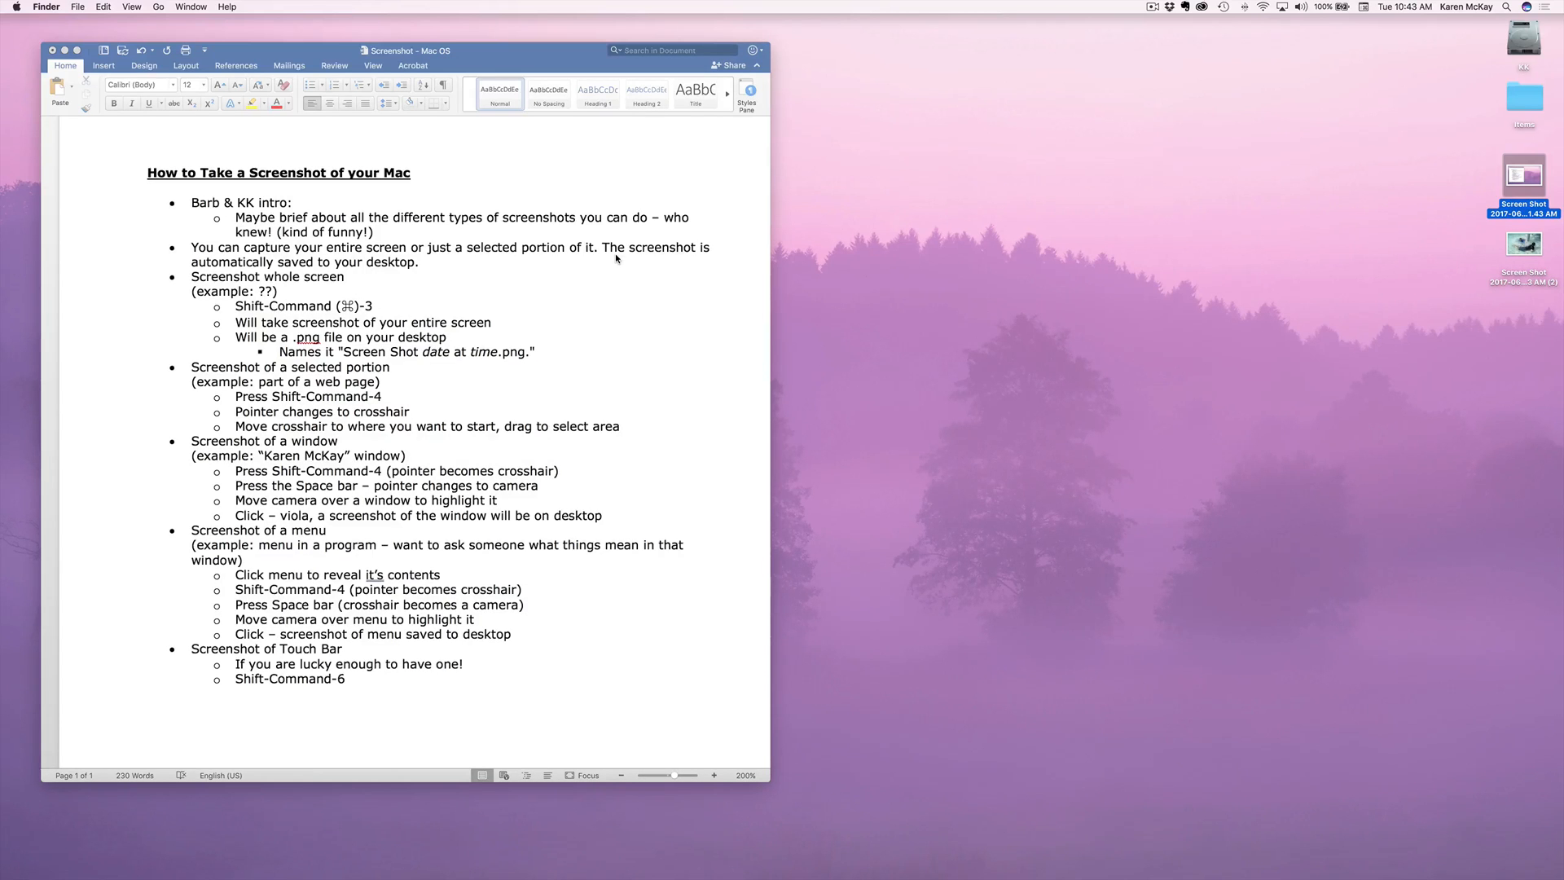
pyautogui.moveTo(365, 192)
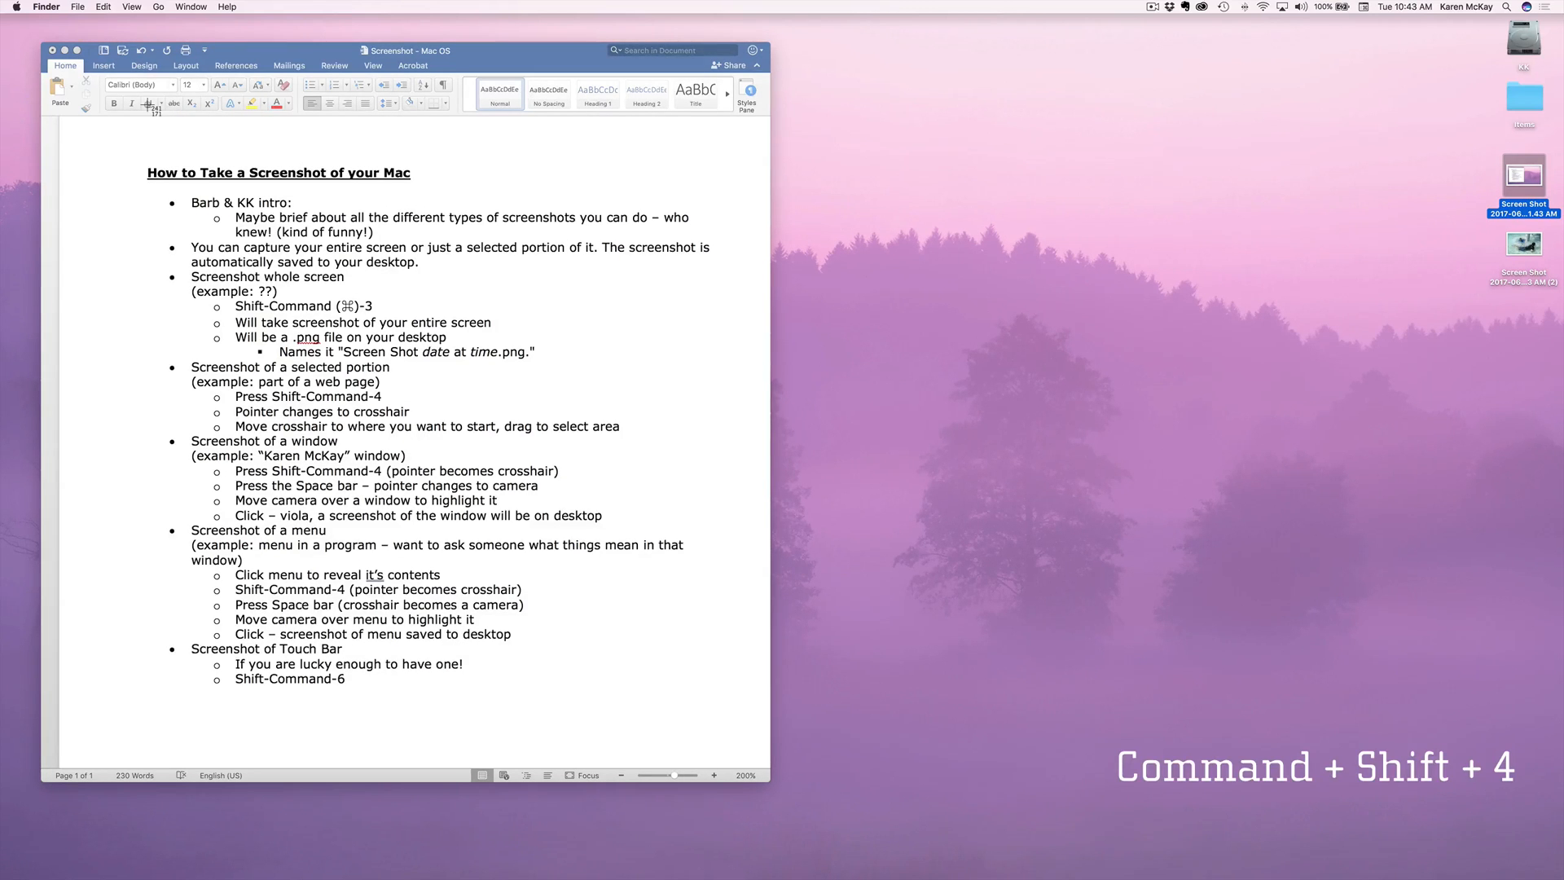
pyautogui.moveTo(150, 145)
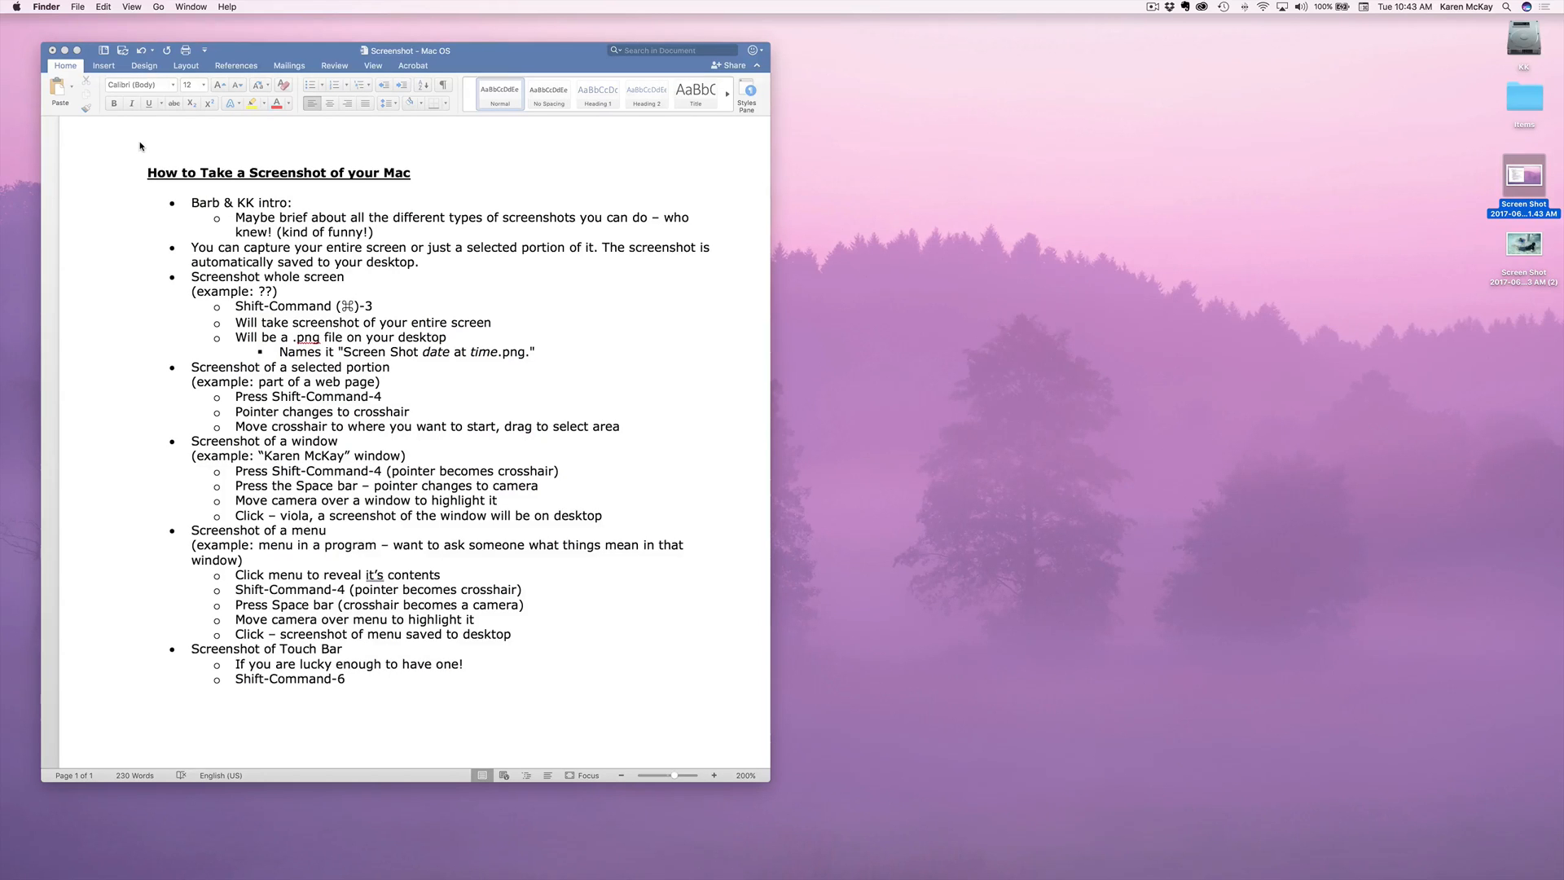
pyautogui.moveTo(140, 145)
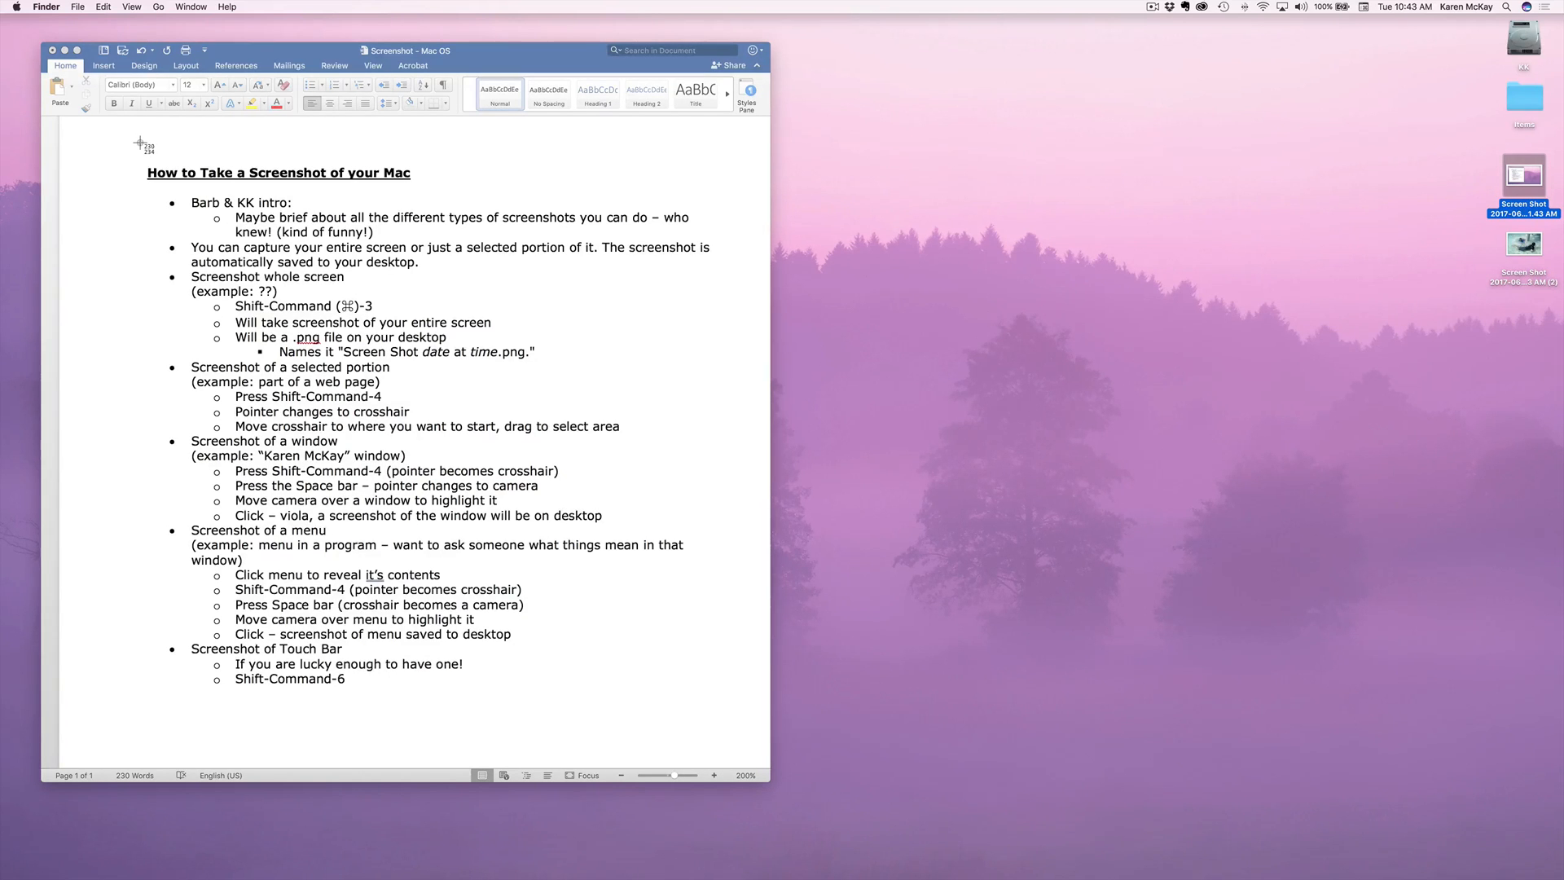
pyautogui.moveTo(107, 171)
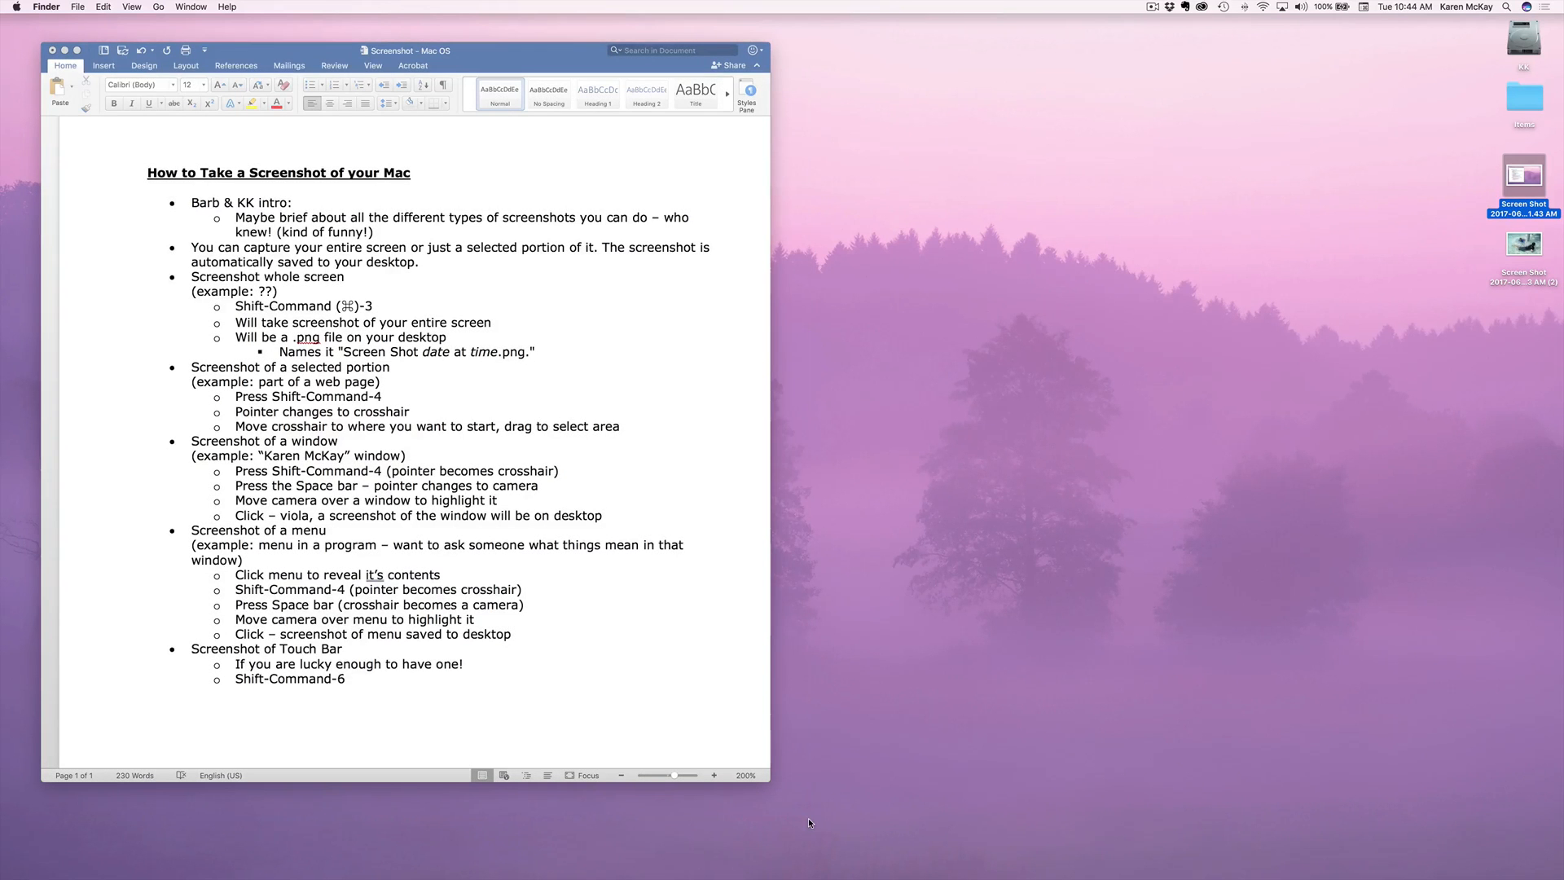
pyautogui.moveTo(1201, 609)
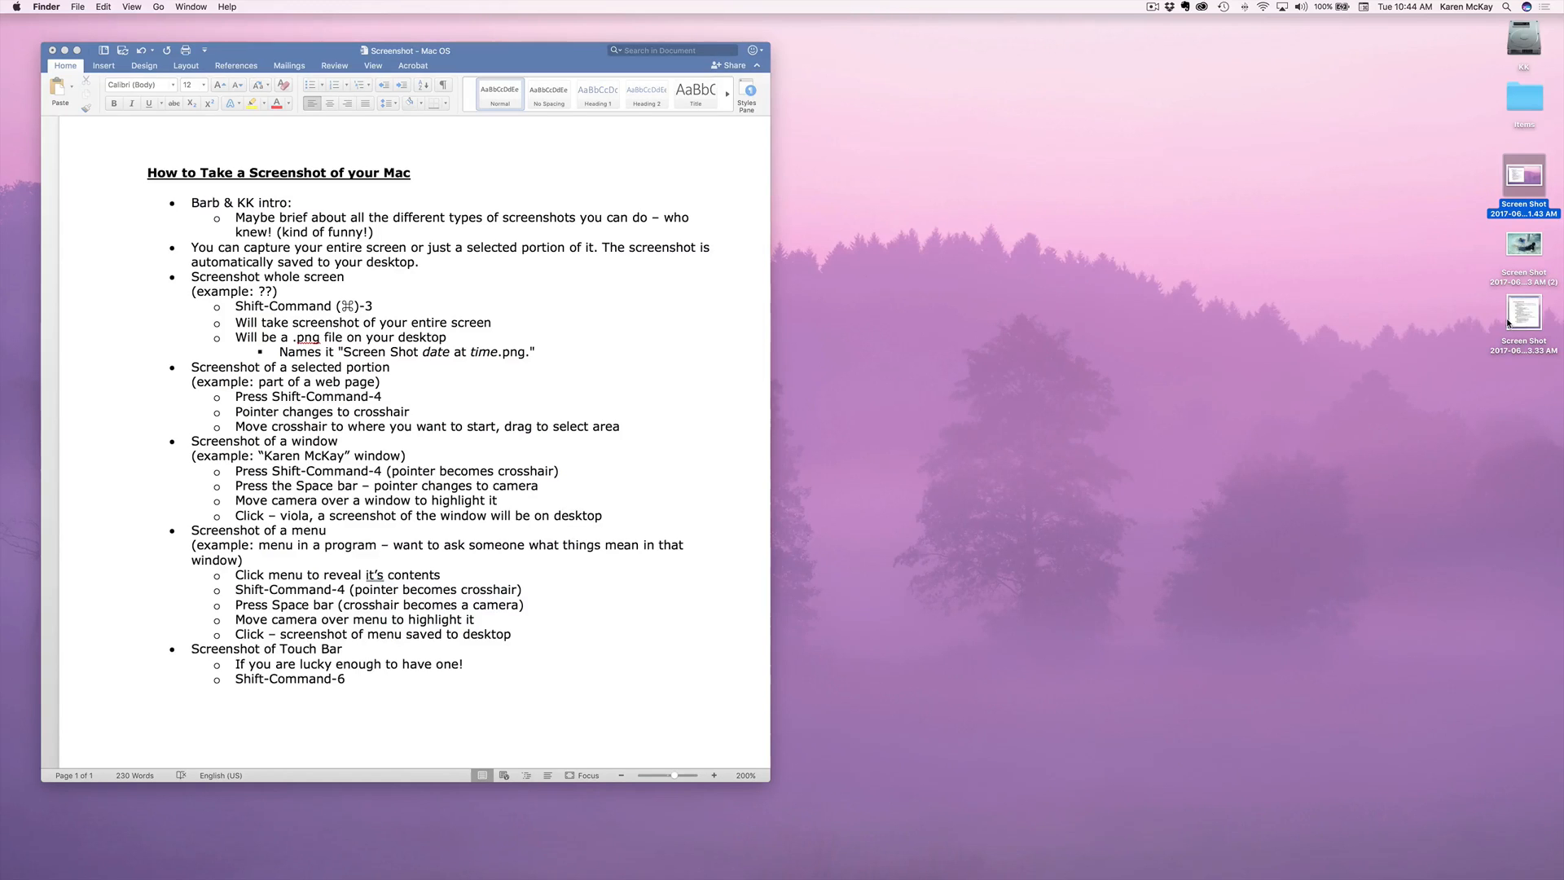
pyautogui.click(1521, 313)
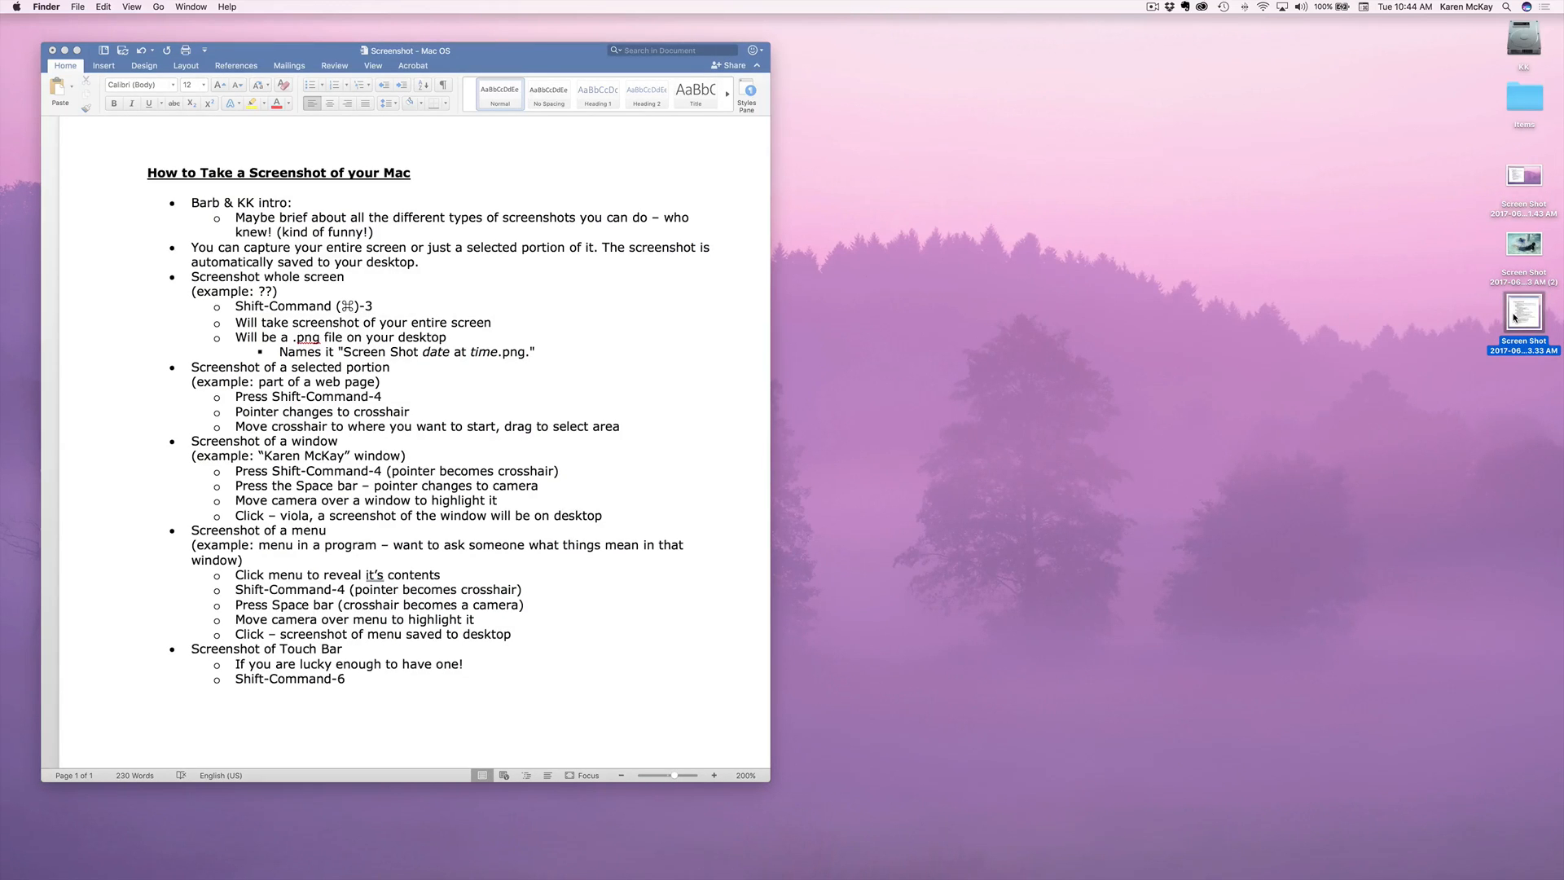
pyautogui.doubleClick(1521, 309)
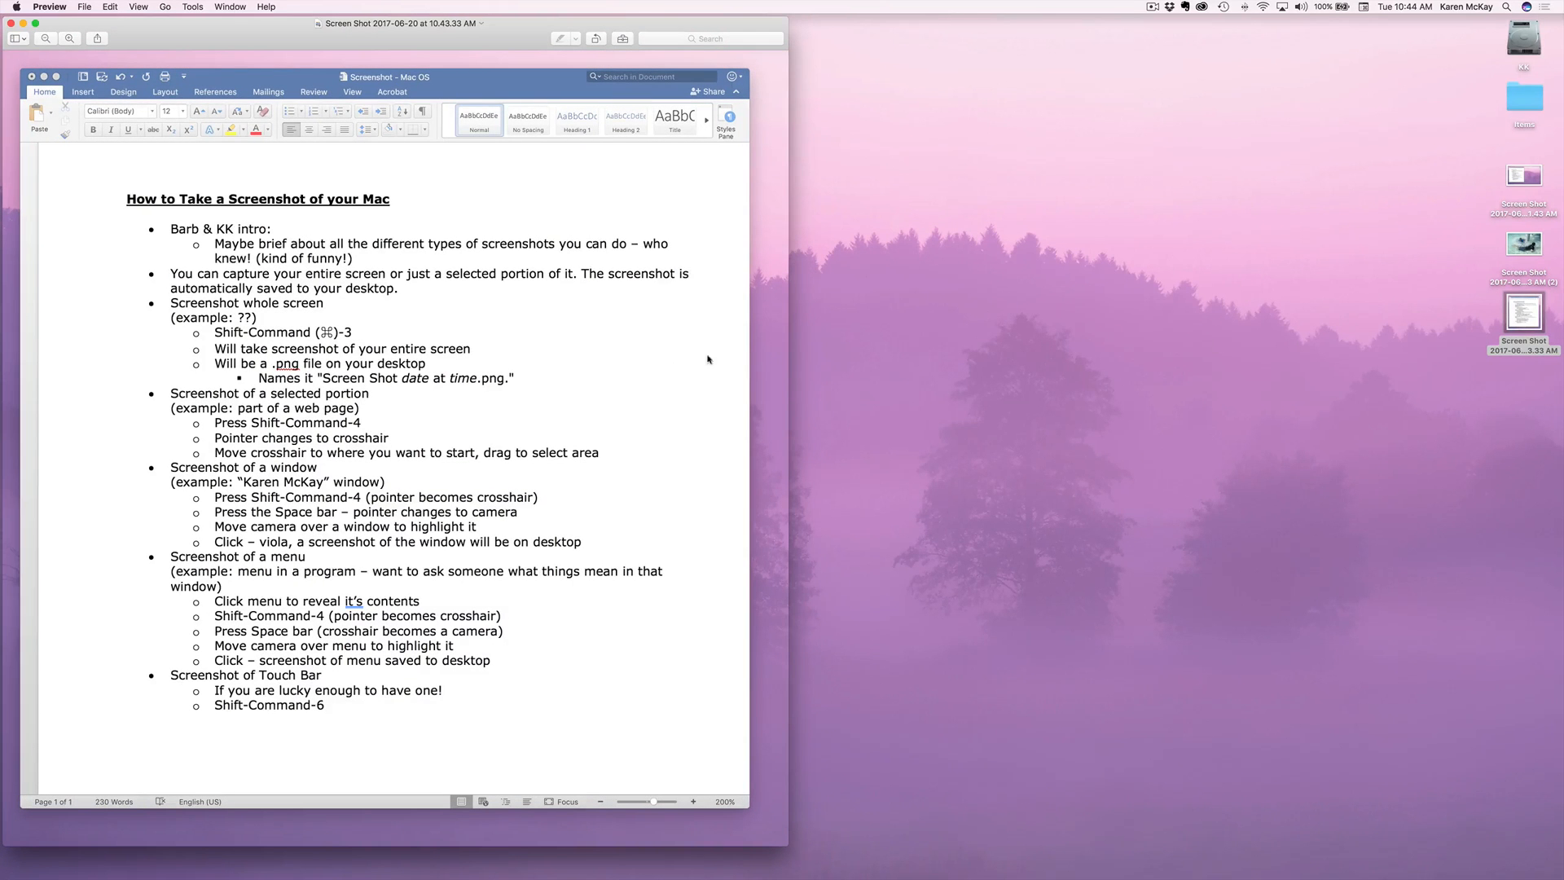
pyautogui.moveTo(55, 50)
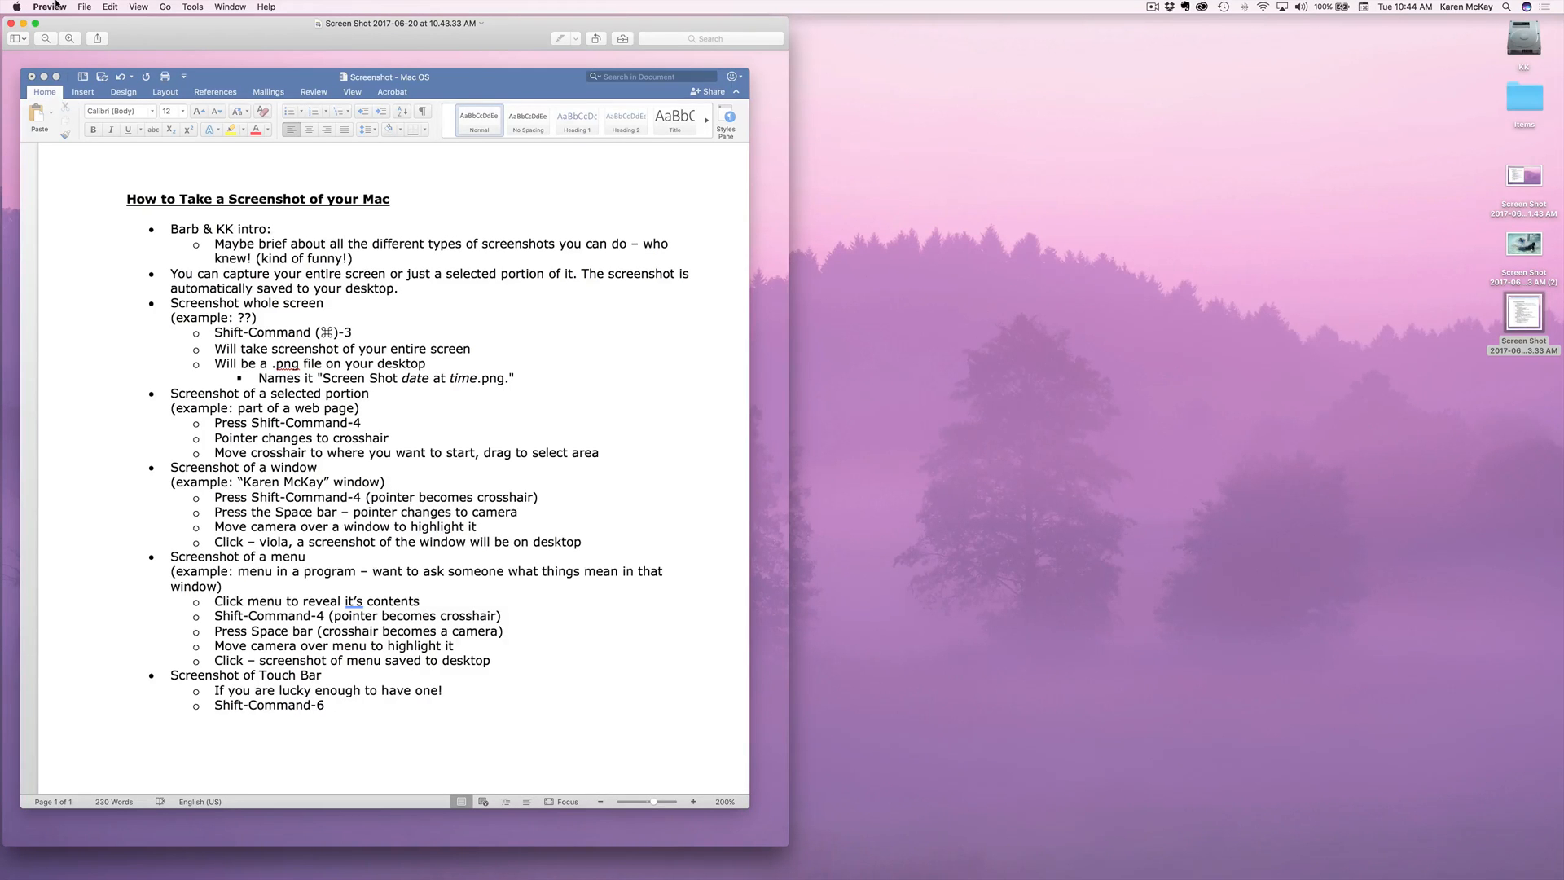
pyautogui.click(48, 6)
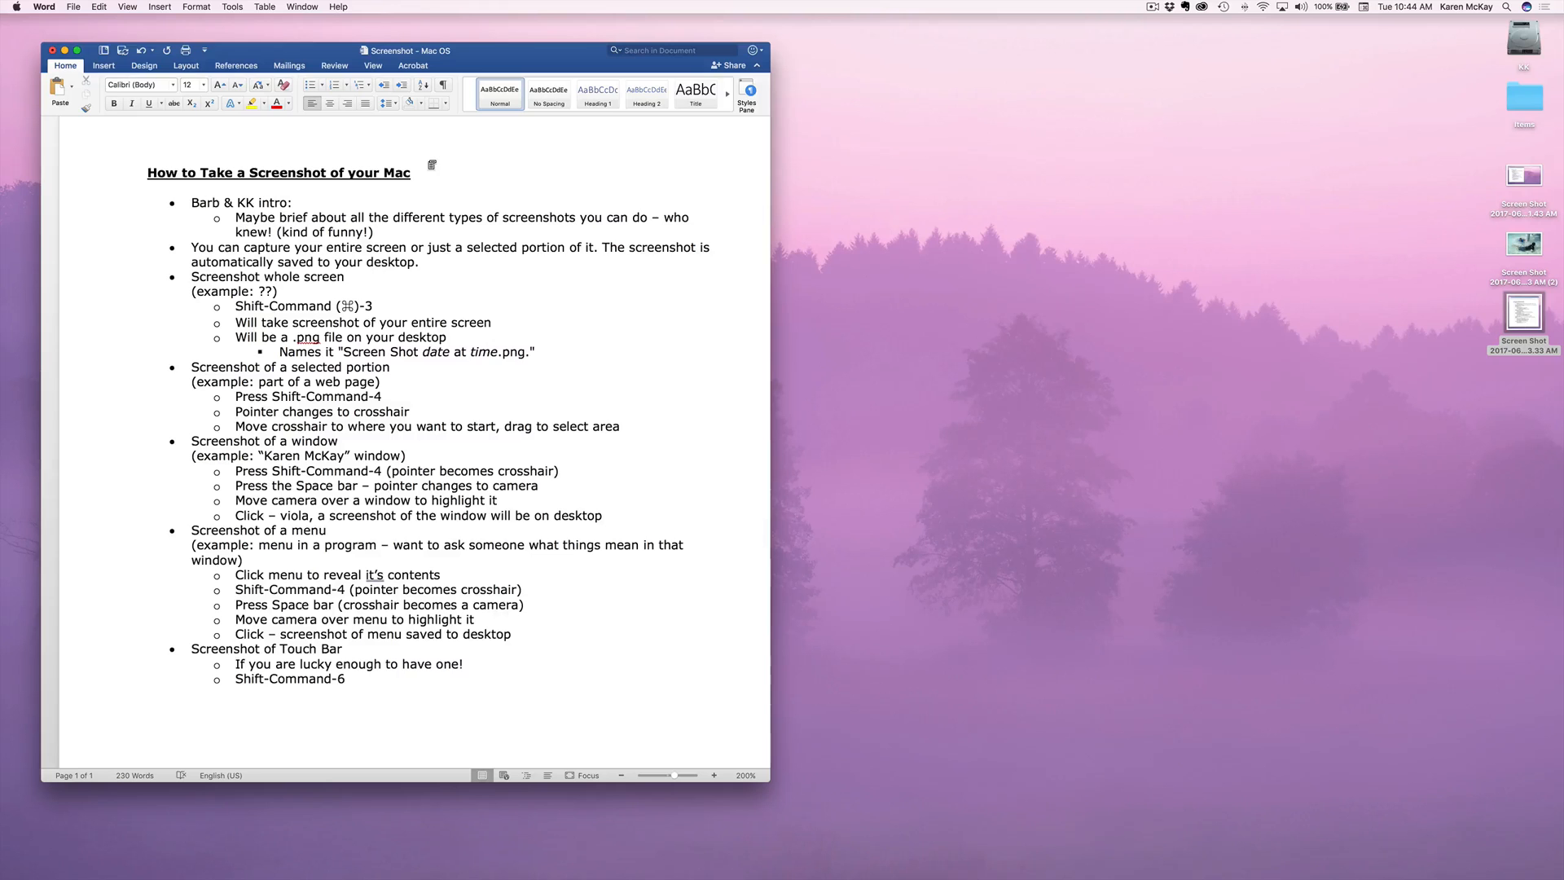
# Capture the Word window alone with the window-camera screenshot, adding a fourth PNG to the desktop.
pyautogui.click(148, 708)
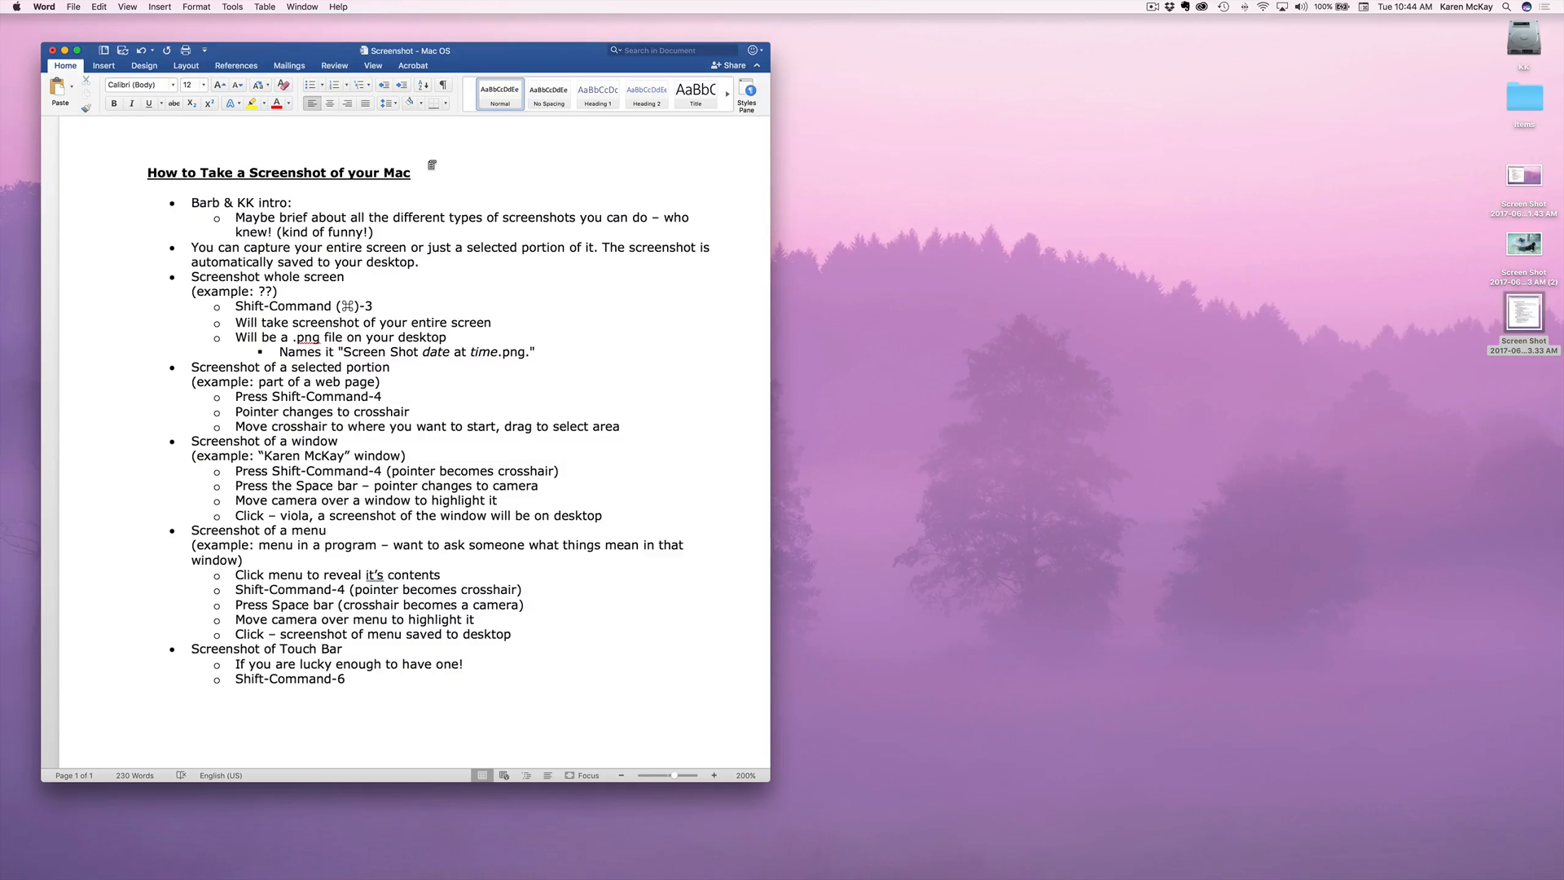
pyautogui.click(148, 708)
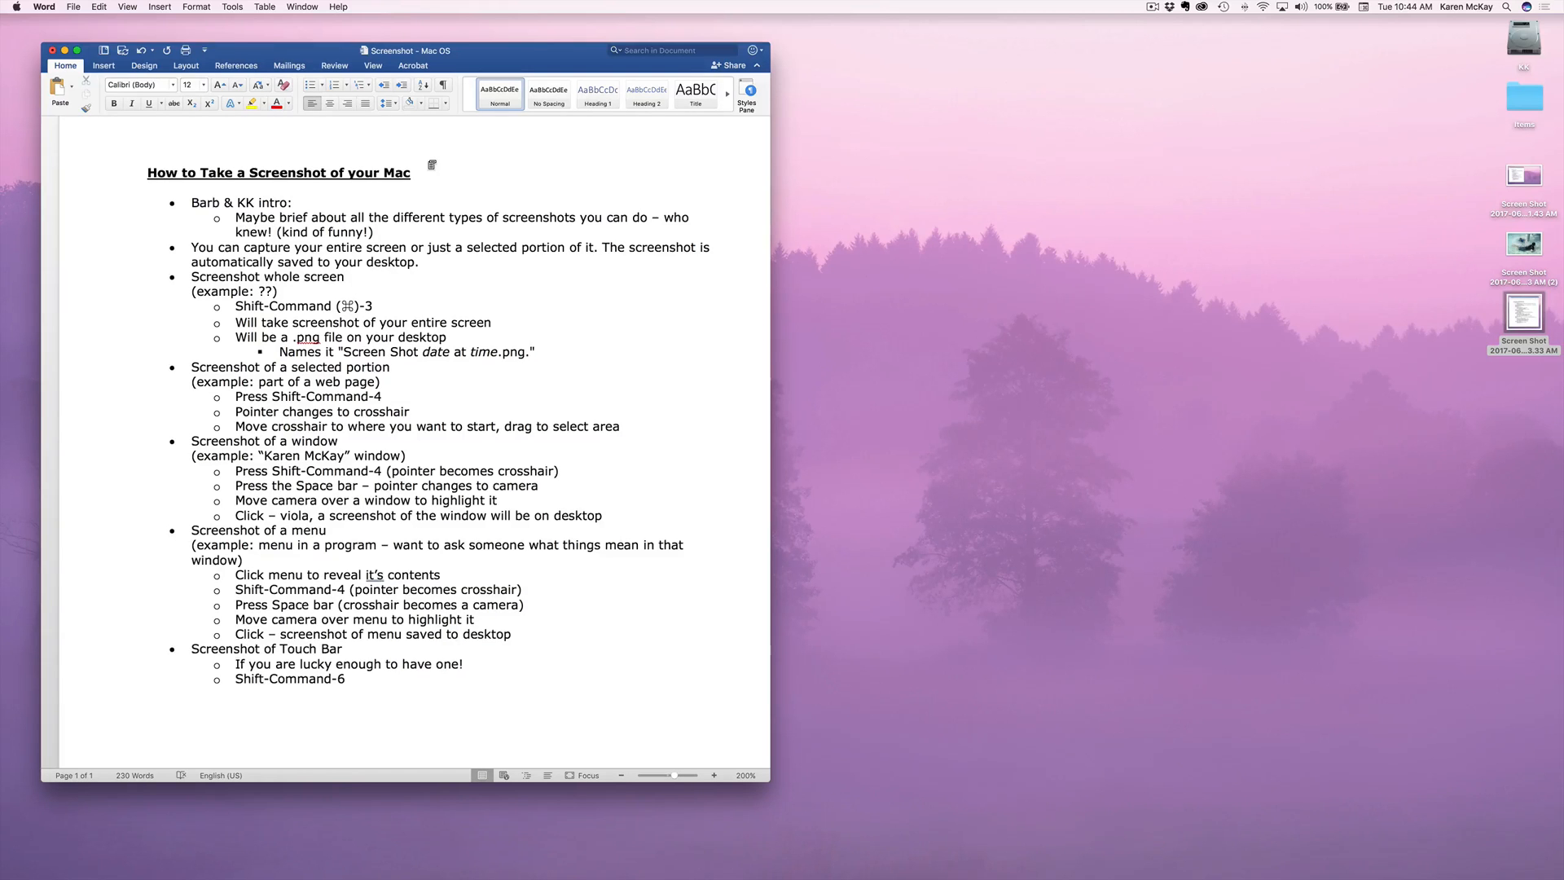
pyautogui.click(148, 709)
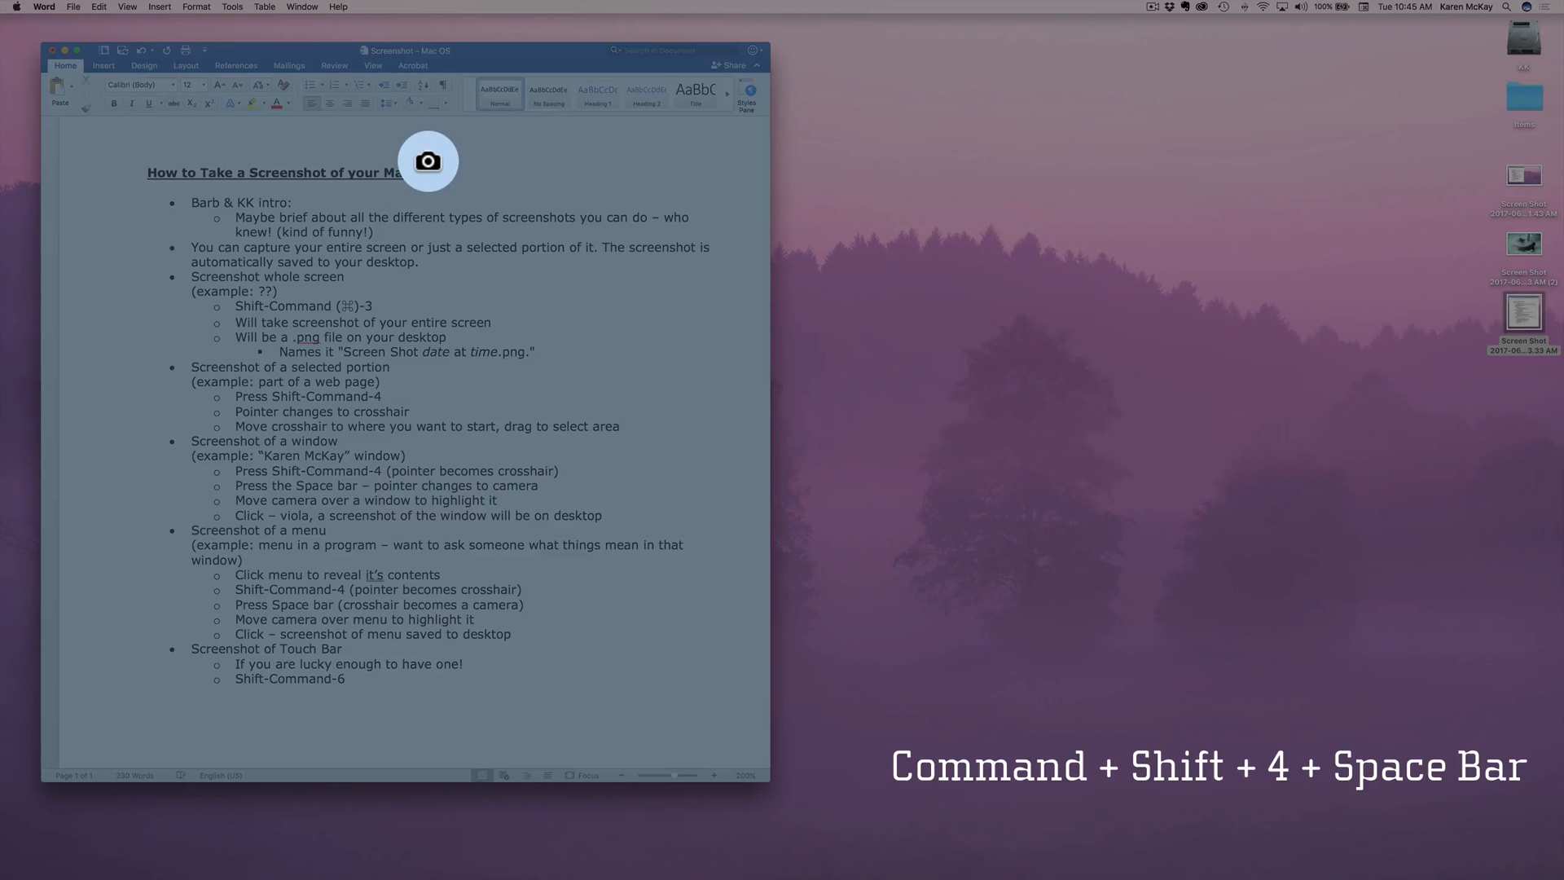
pyautogui.click(428, 162)
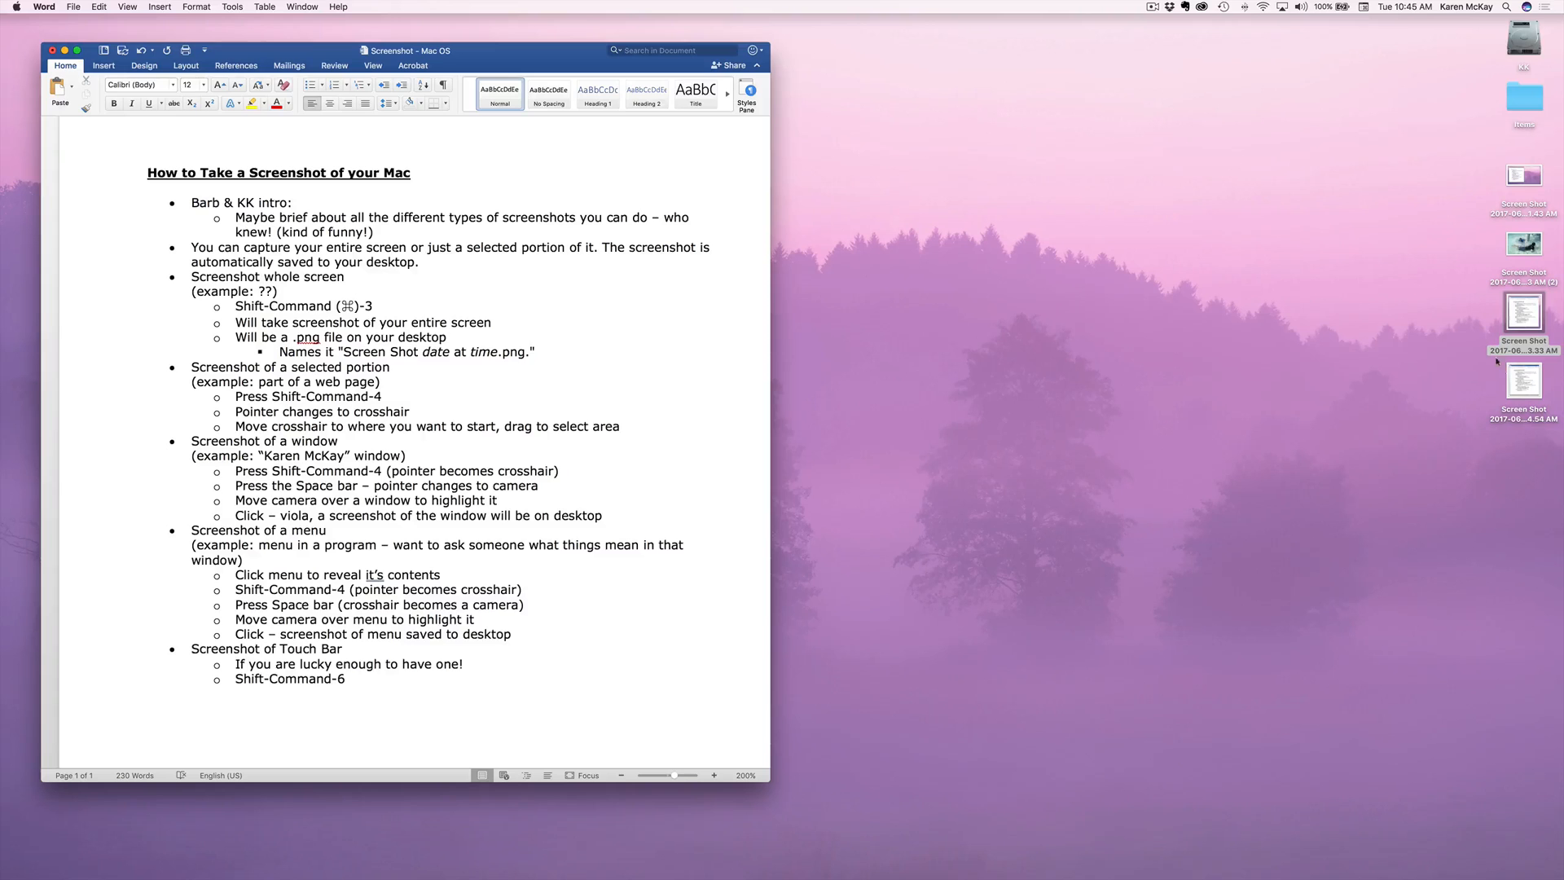
pyautogui.click(1521, 381)
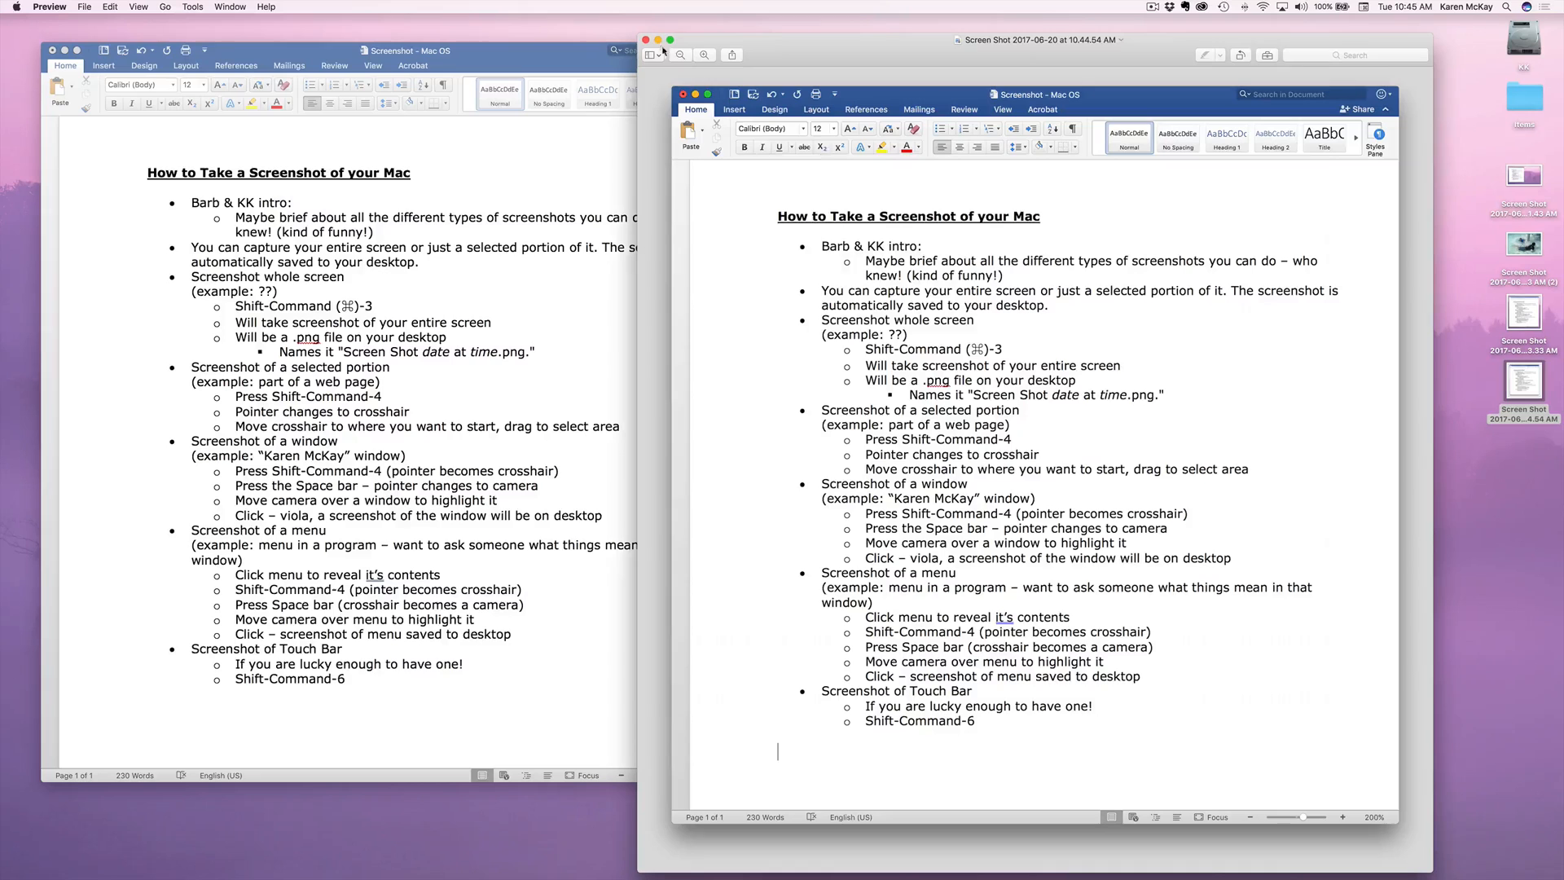
pyautogui.click(705, 94)
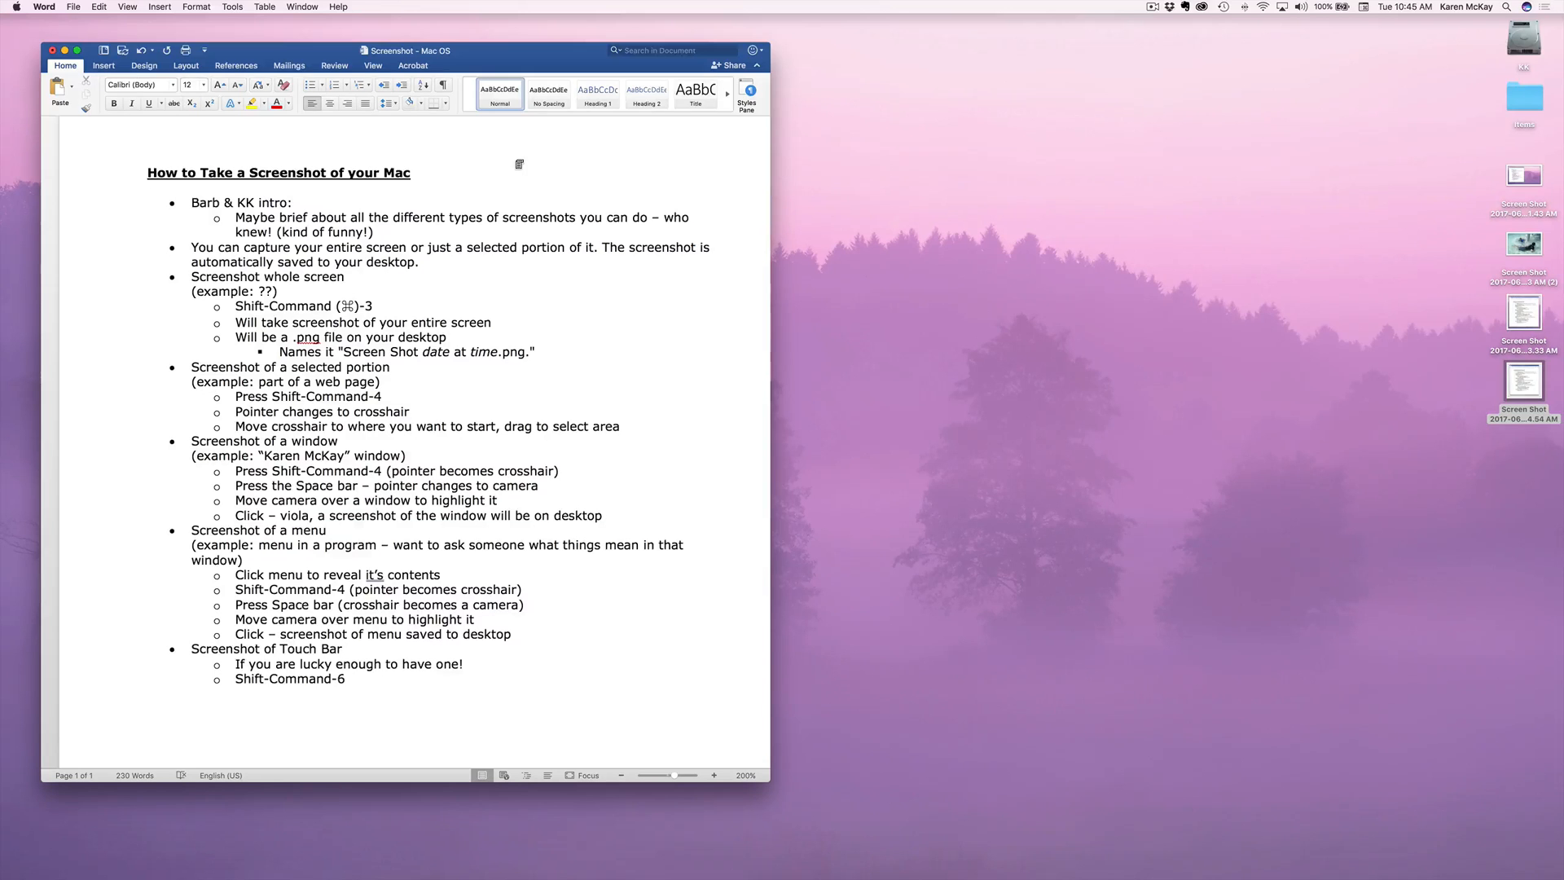
pyautogui.click(148, 710)
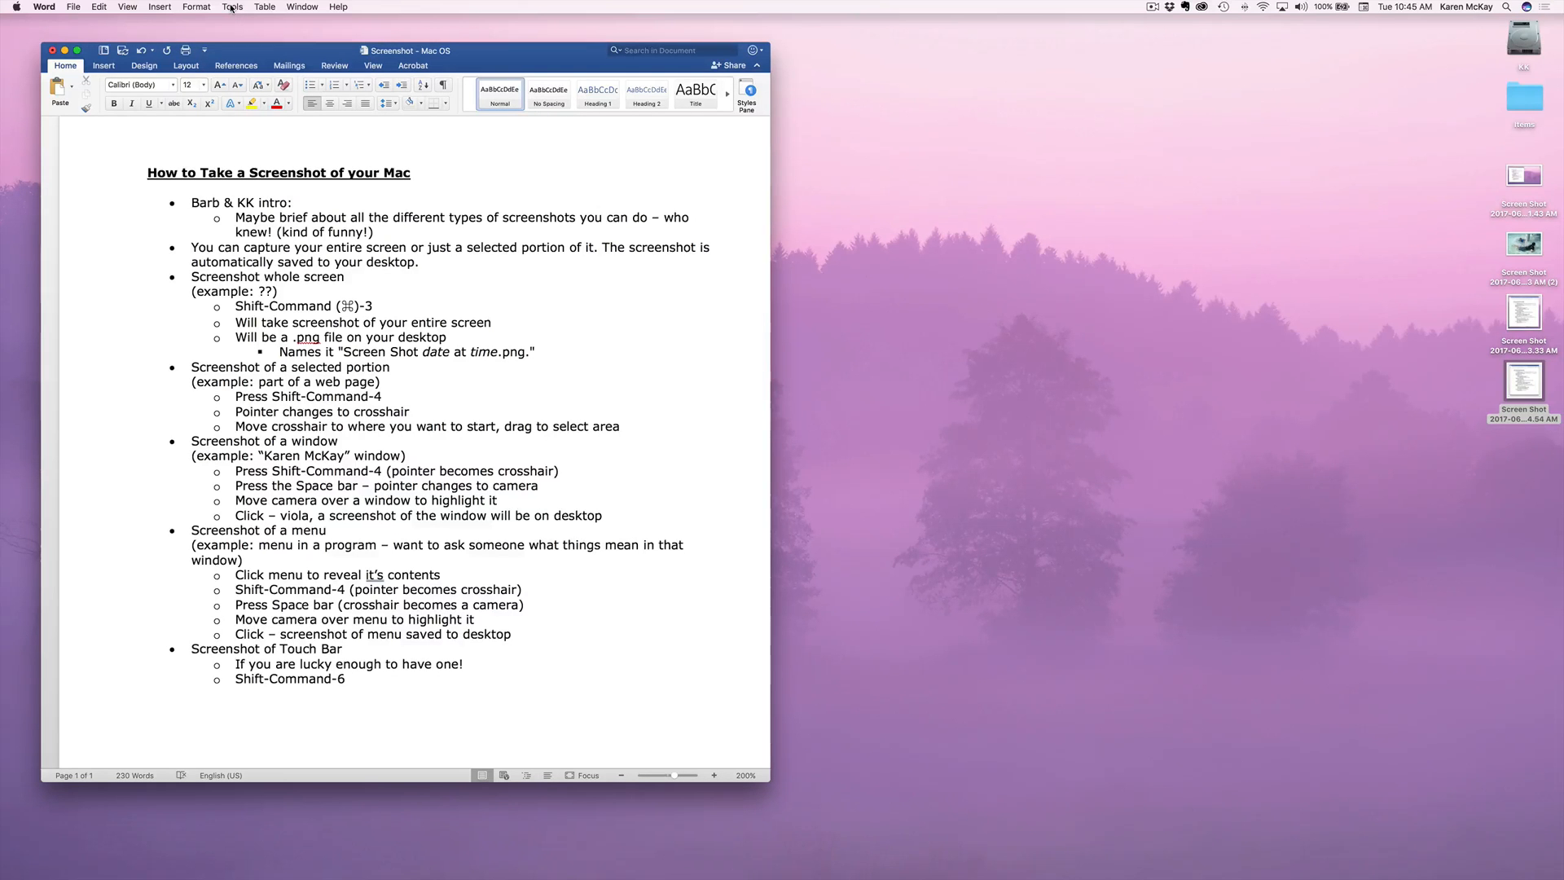
# Capture Word's open Tools menu as a fifth screenshot, view it in Preview, then quit Preview.
pyautogui.click(148, 708)
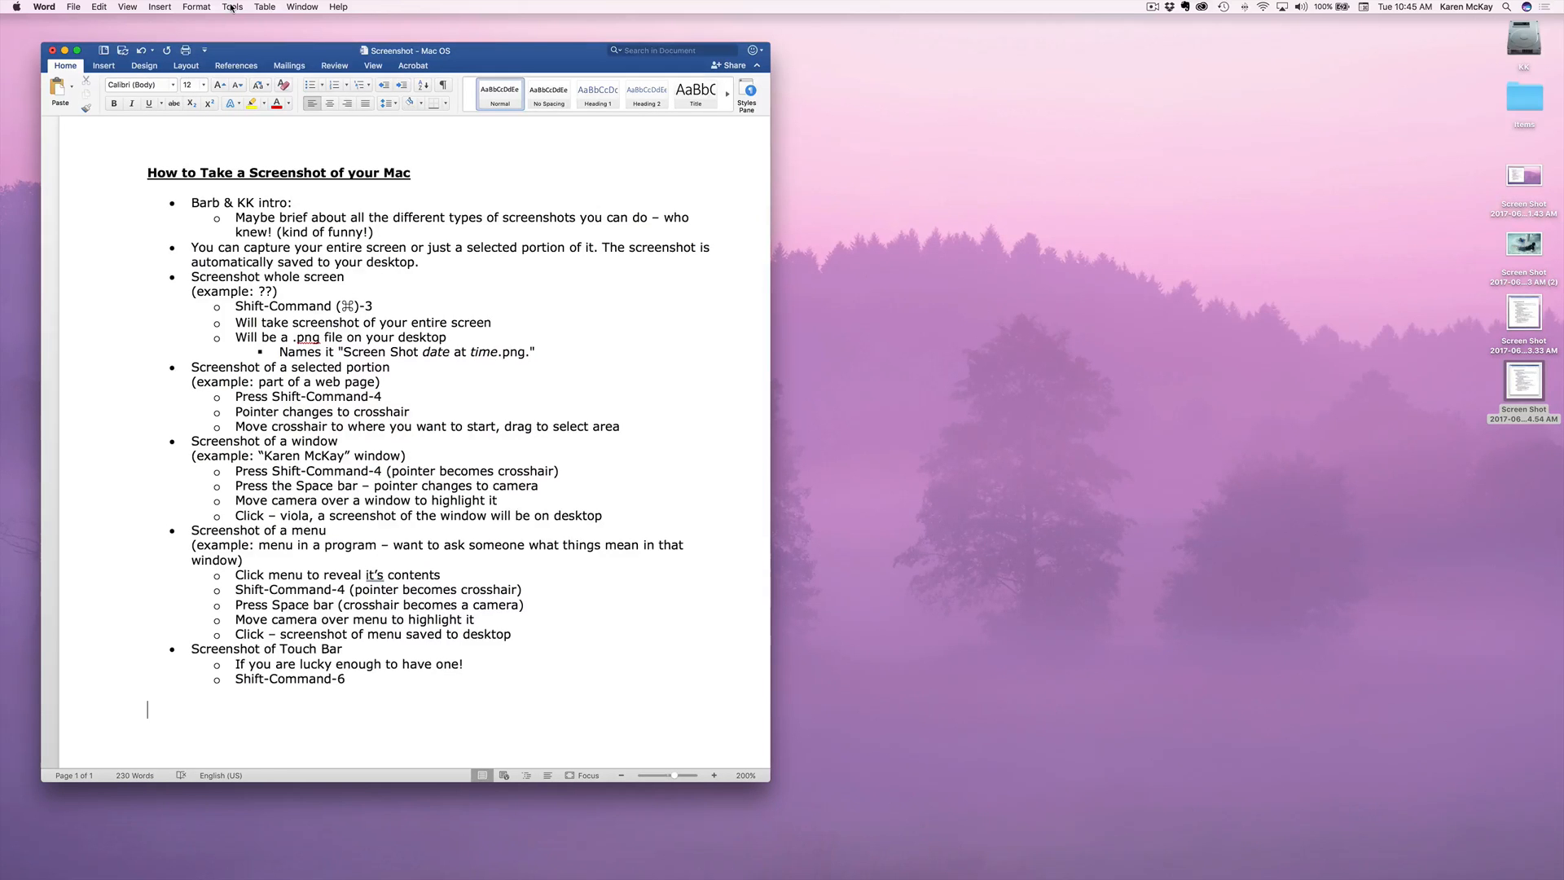
pyautogui.click(233, 6)
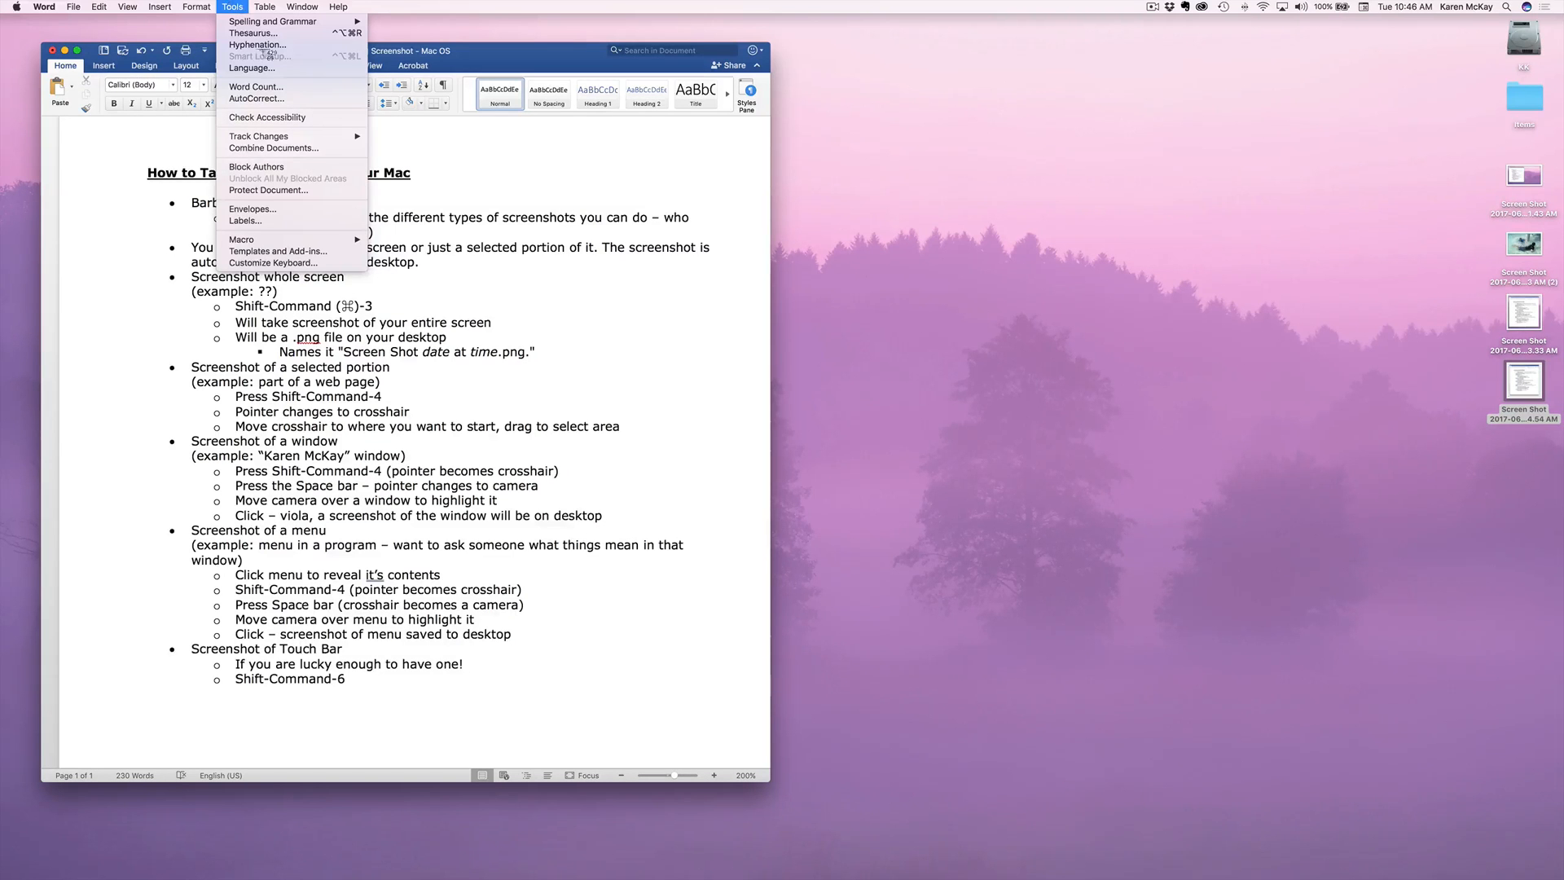
pyautogui.moveTo(296, 90)
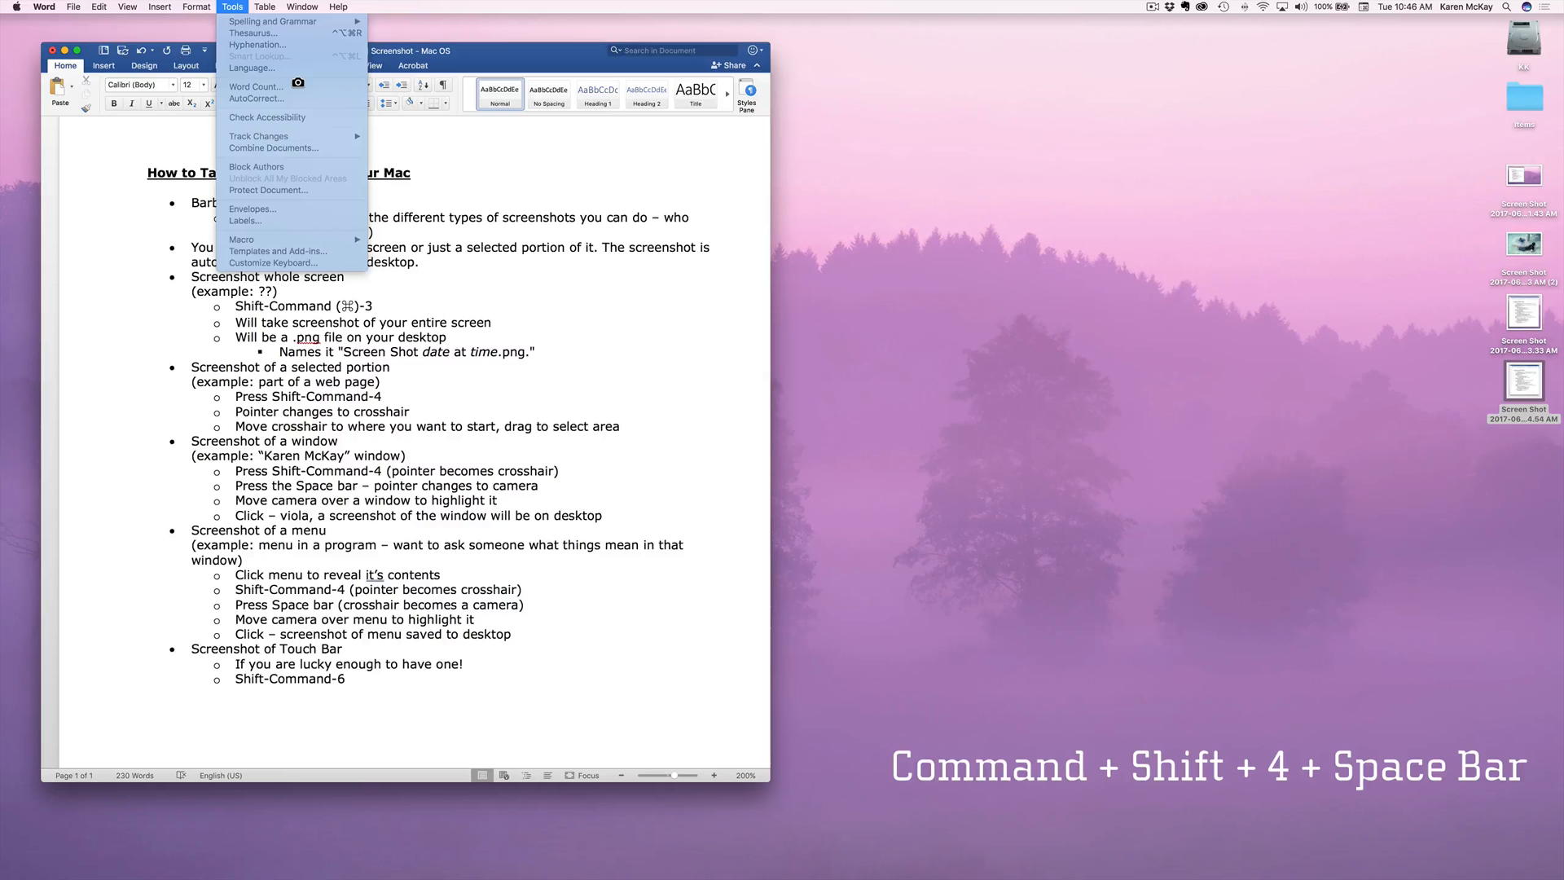
pyautogui.moveTo(255, 86)
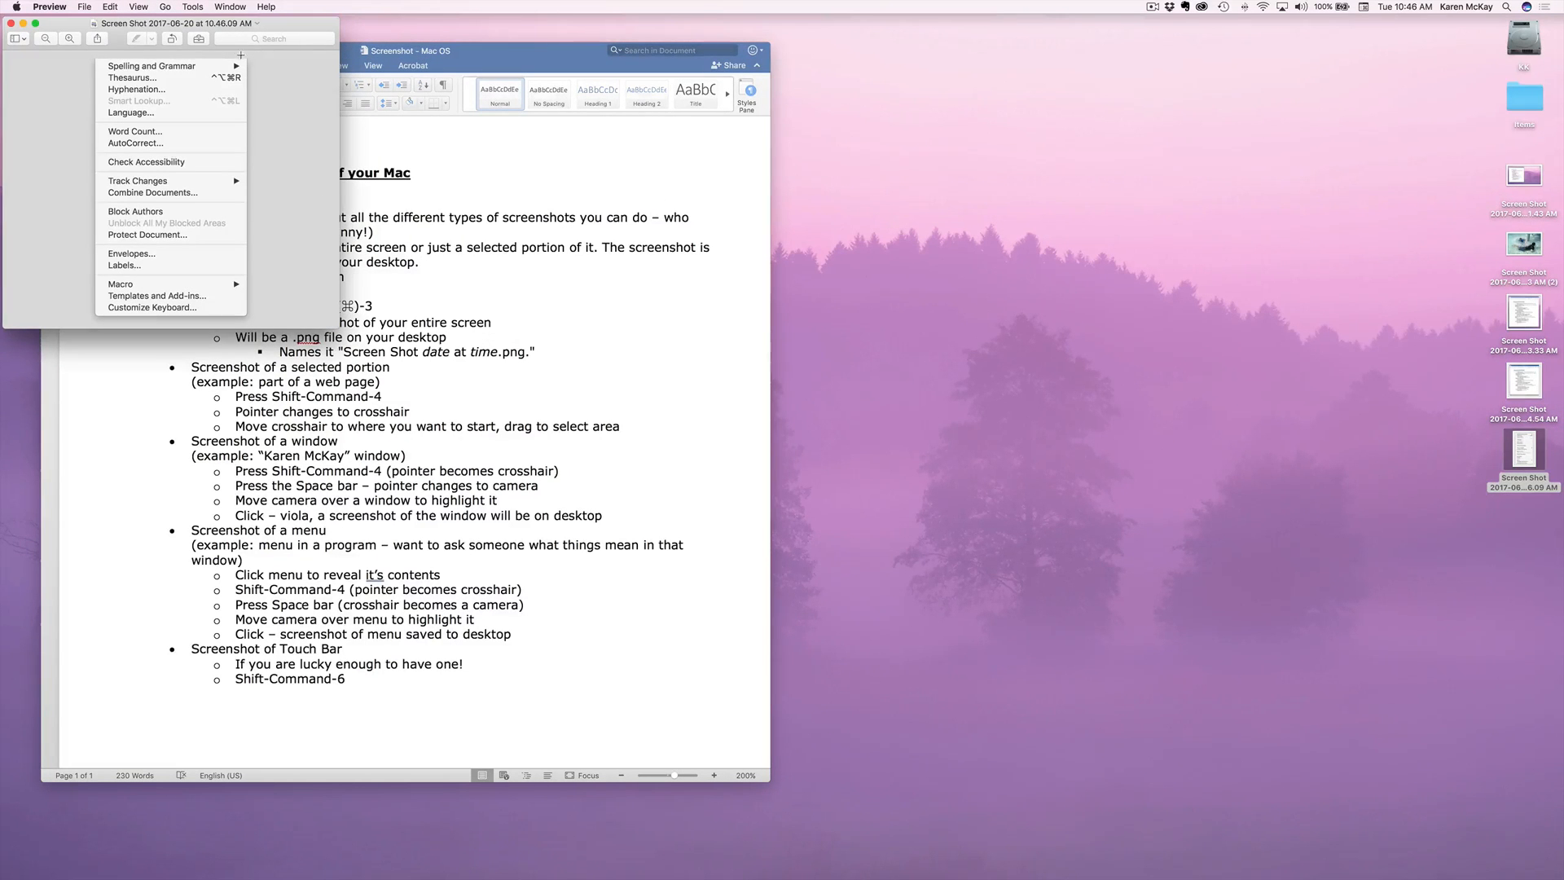
pyautogui.click(48, 6)
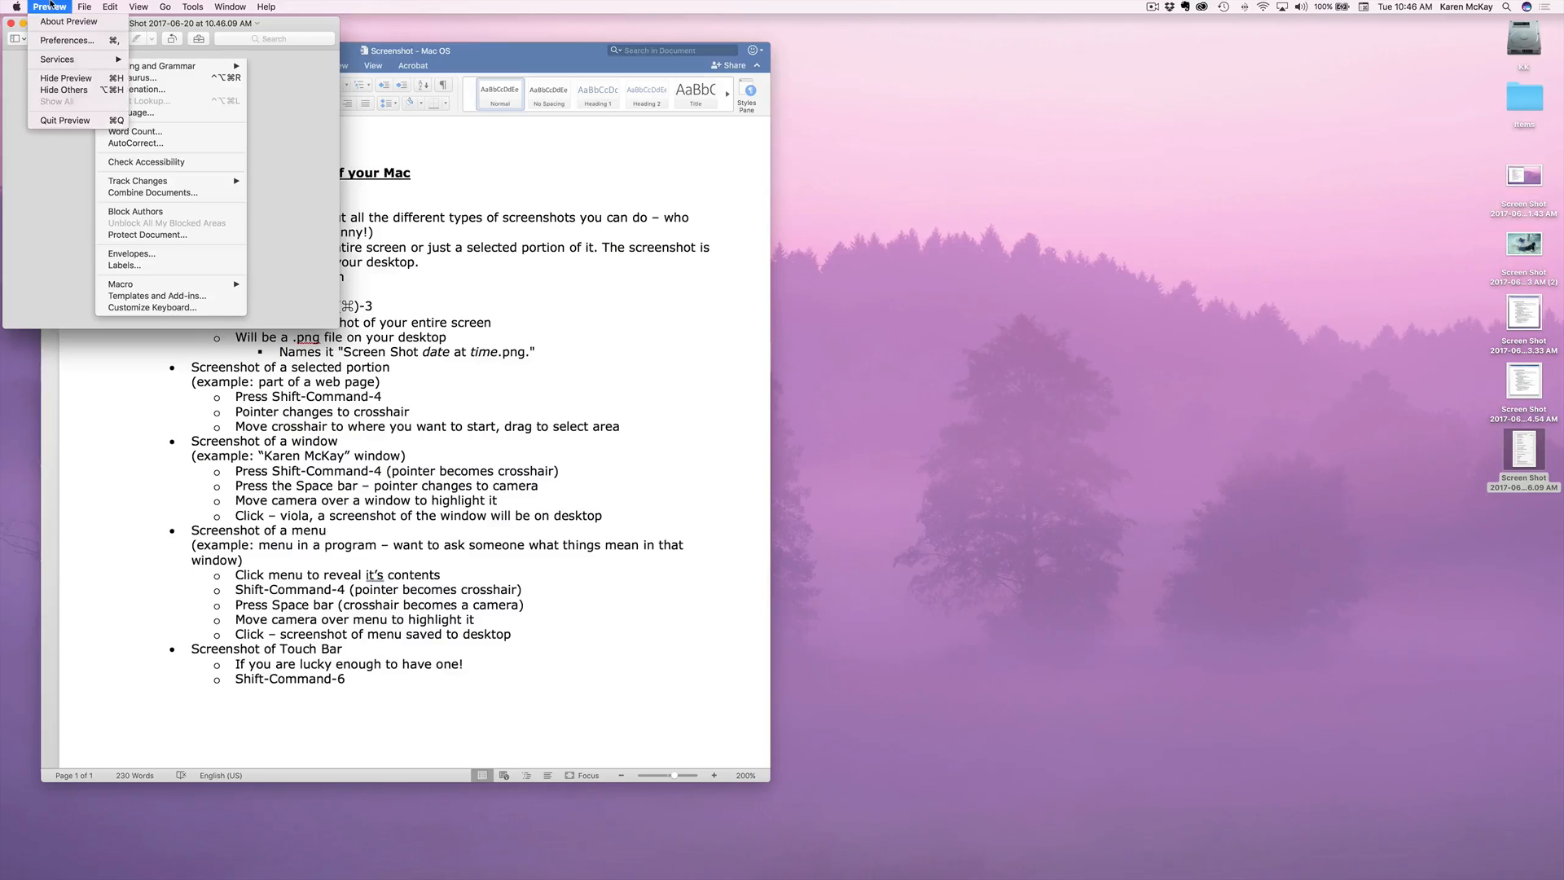